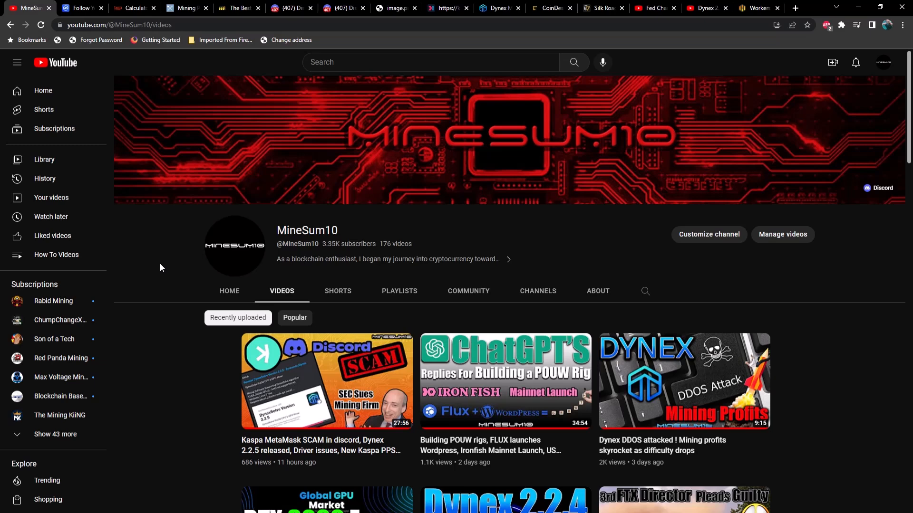
Show the SRBMiner #releases channel with the V2.2.0 Dynex GPU mining notes.
click(291, 7)
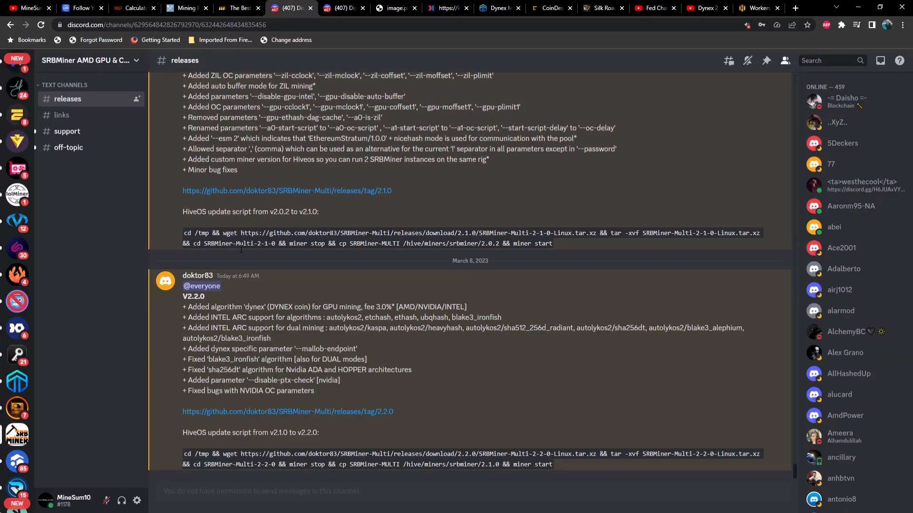
mouse_move(216, 302)
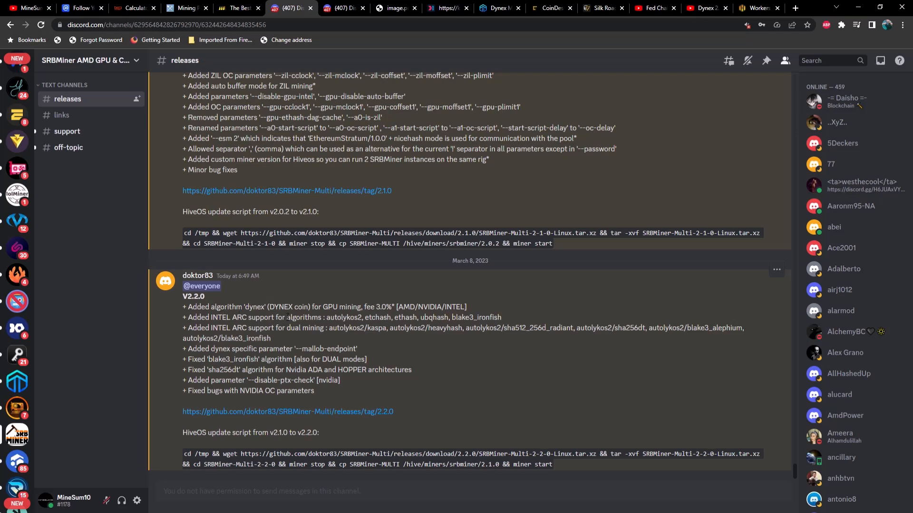
mouse_move(379, 316)
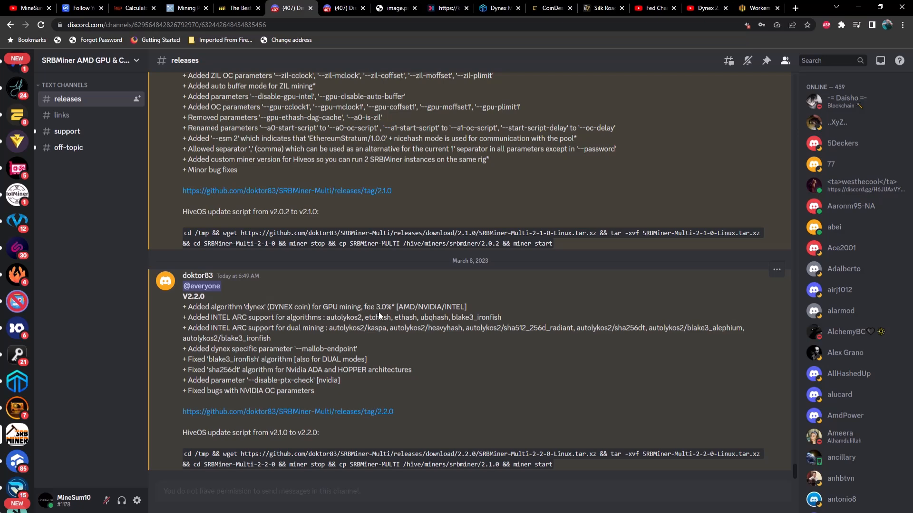
mouse_move(379, 316)
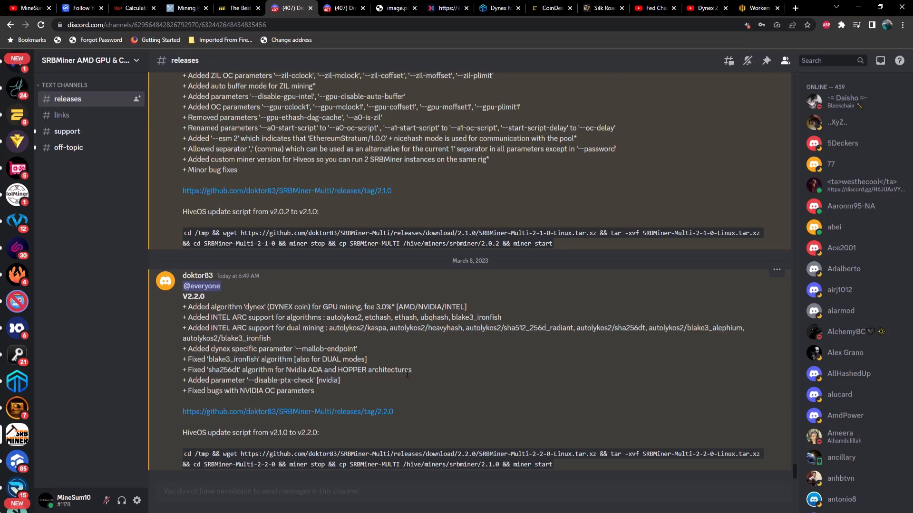
mouse_move(425, 375)
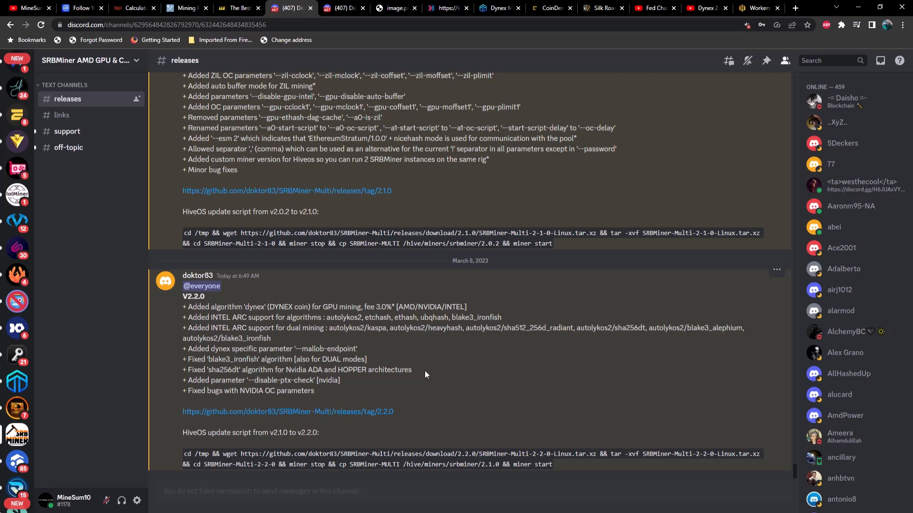
mouse_move(421, 361)
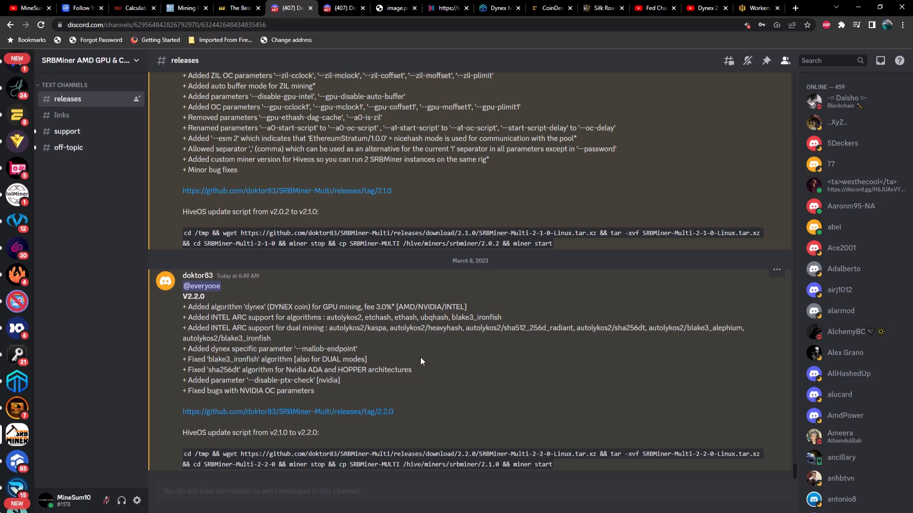
mouse_move(419, 351)
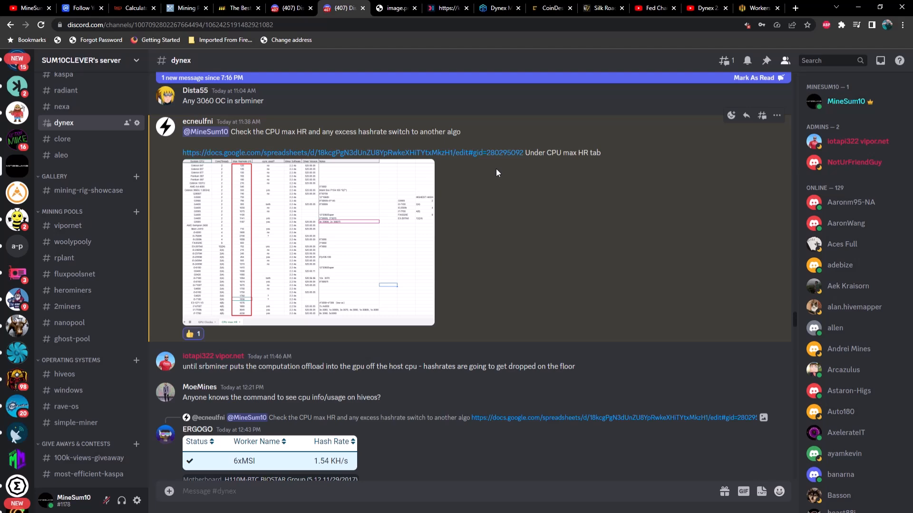
mouse_move(504, 193)
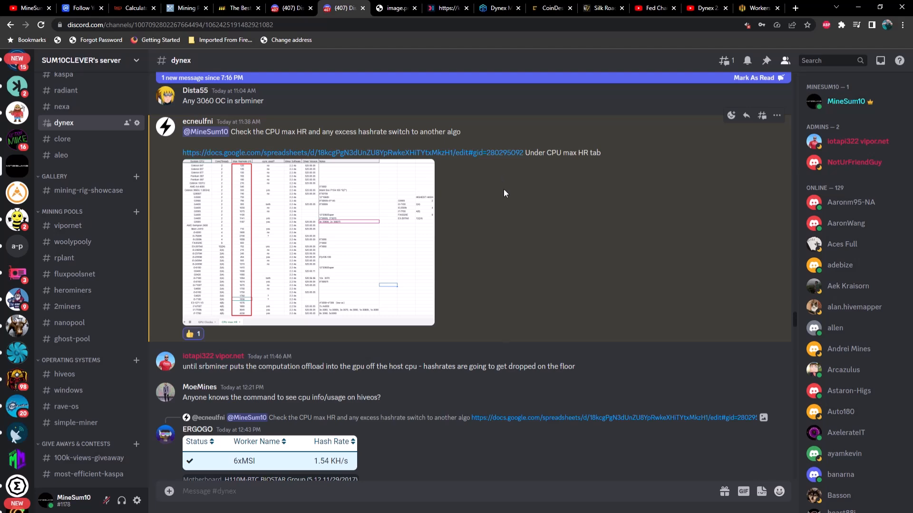
mouse_move(516, 196)
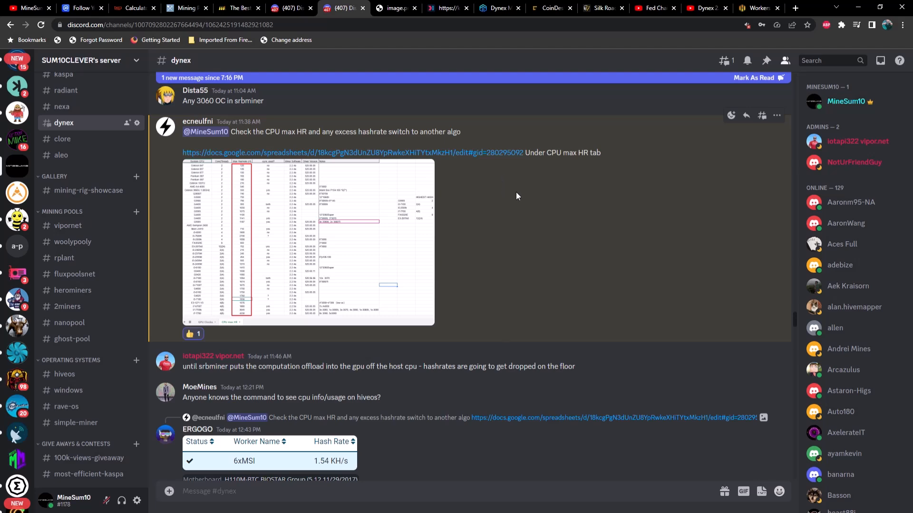
mouse_move(511, 202)
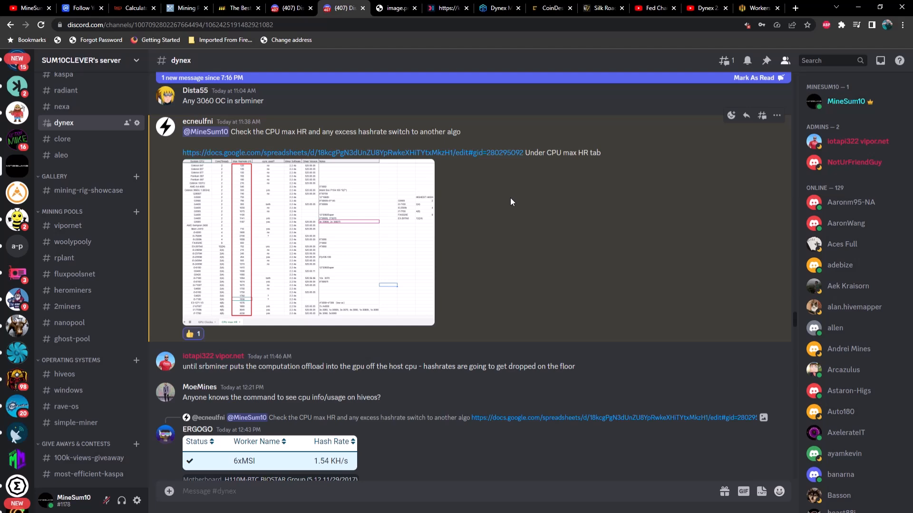
mouse_move(291, 144)
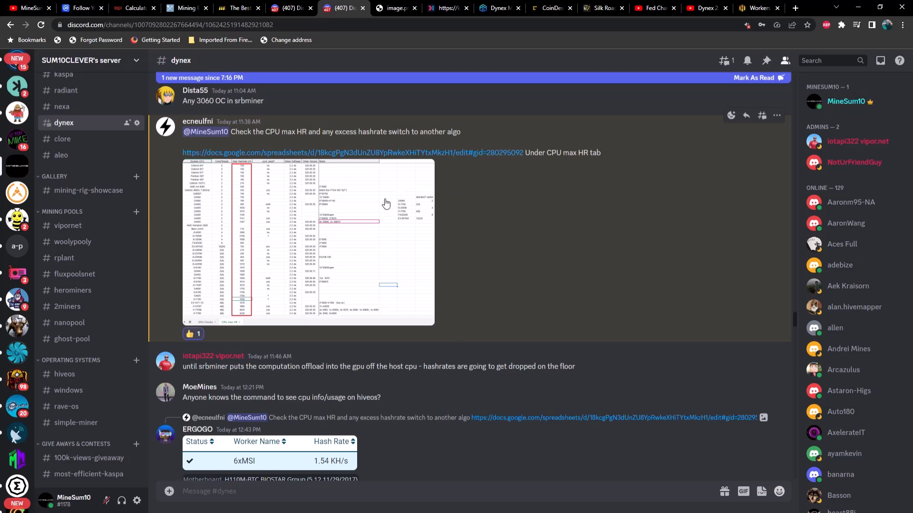
View the CPU max hashrate spreadsheet image full-size in Chrome.
click(396, 8)
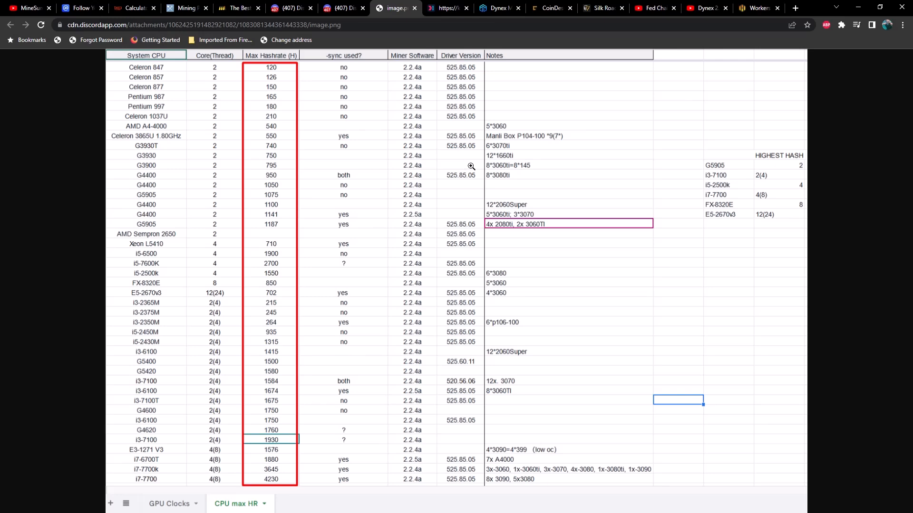
mouse_move(442, 173)
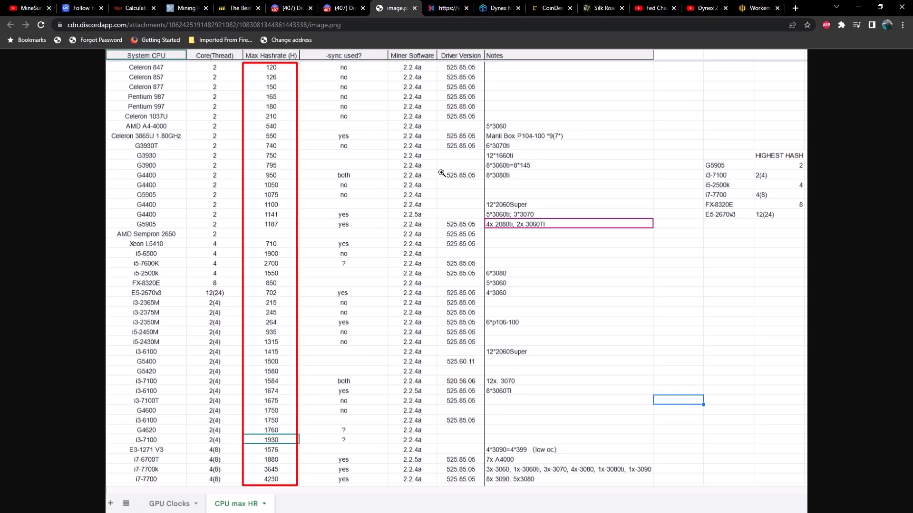
mouse_move(153, 451)
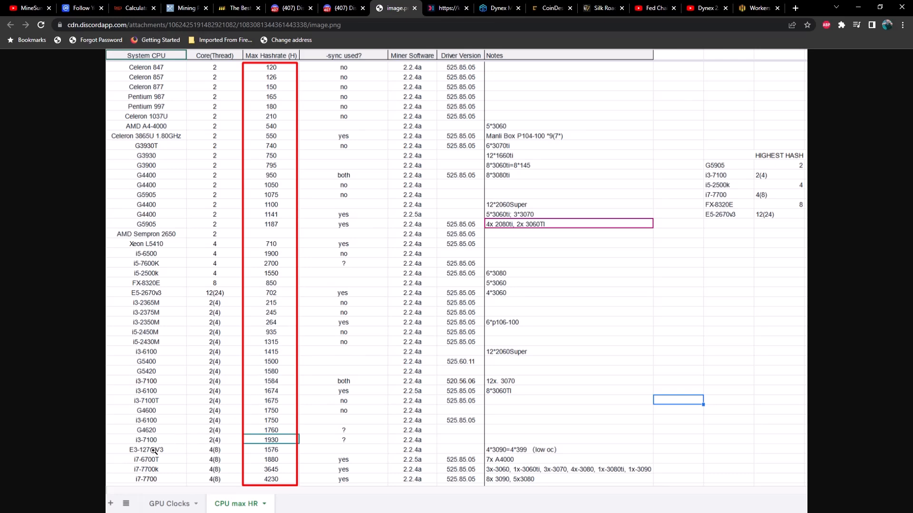
mouse_move(162, 449)
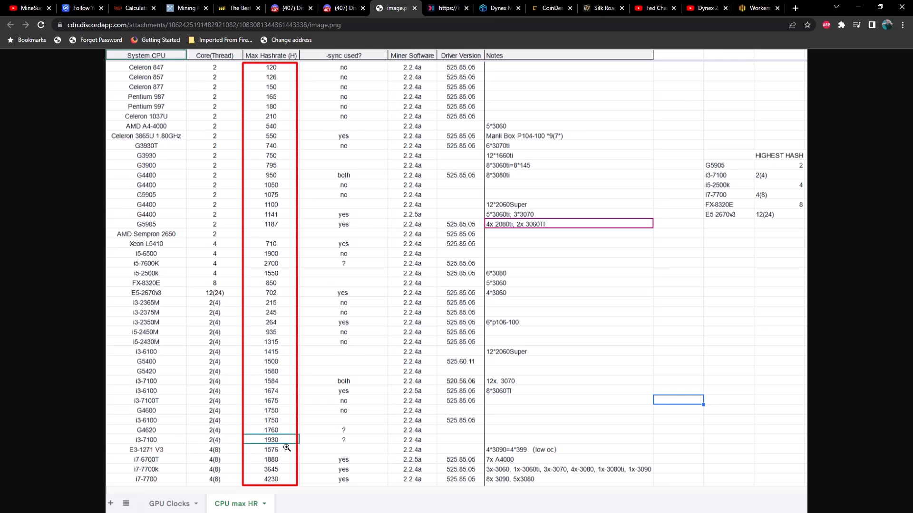
mouse_move(290, 448)
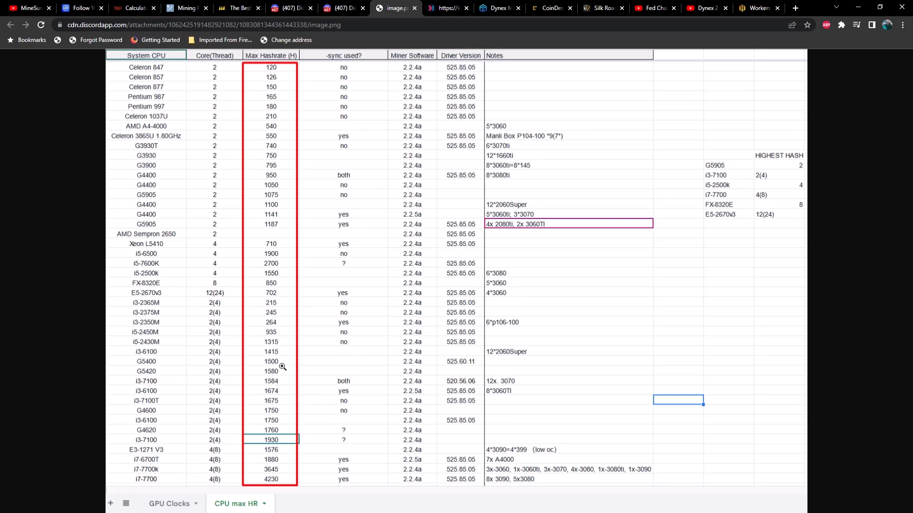
mouse_move(302, 372)
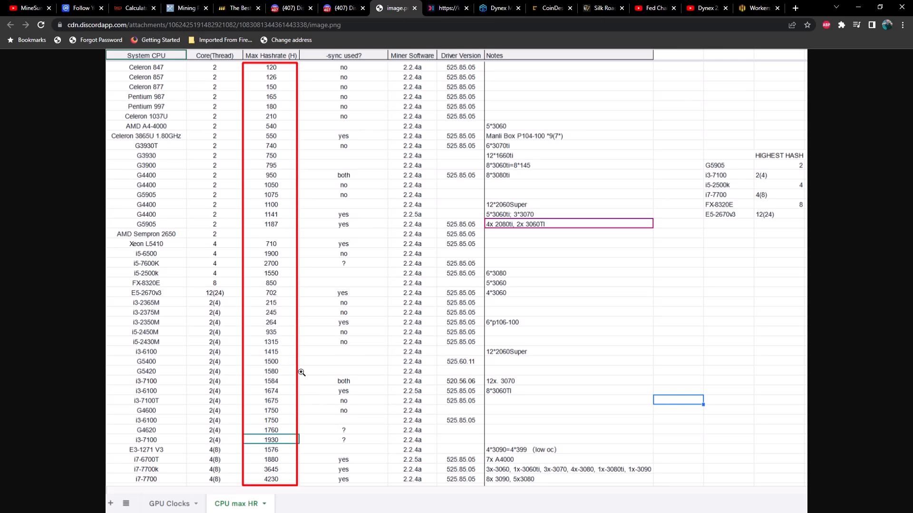
mouse_move(311, 369)
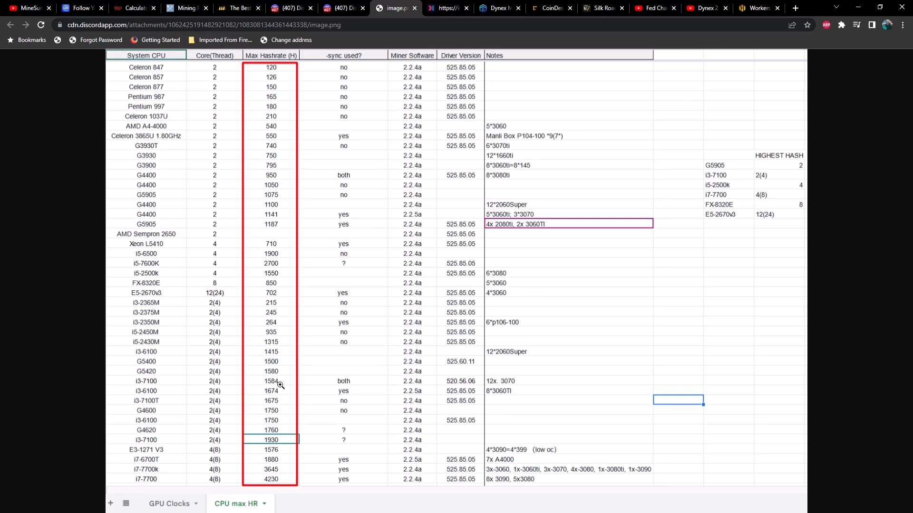
mouse_move(286, 413)
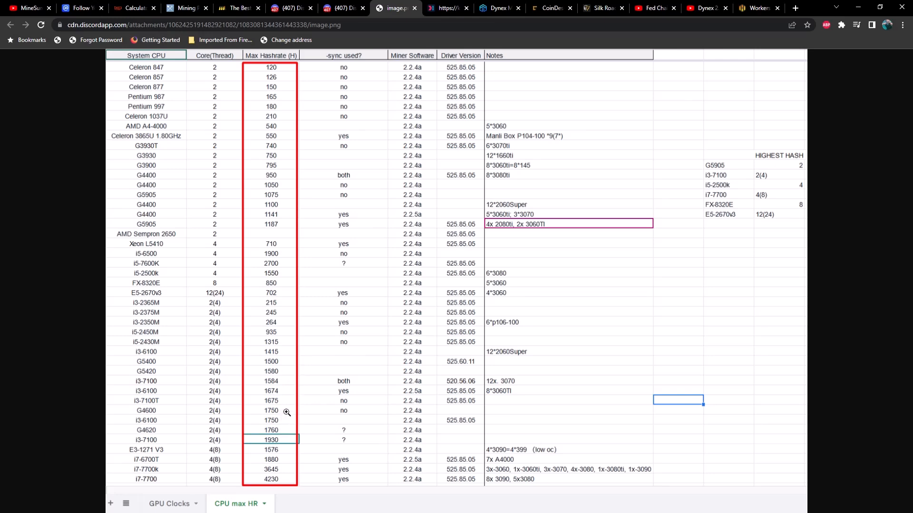
mouse_move(308, 374)
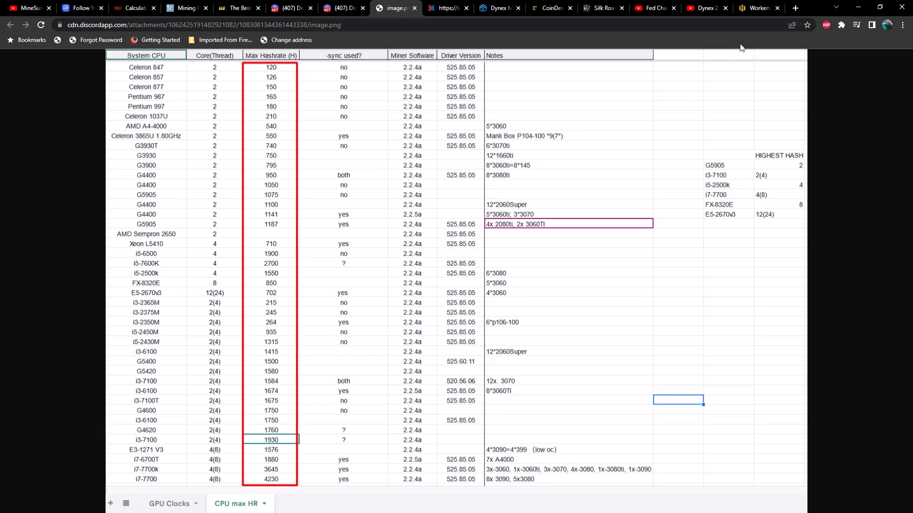
click(757, 7)
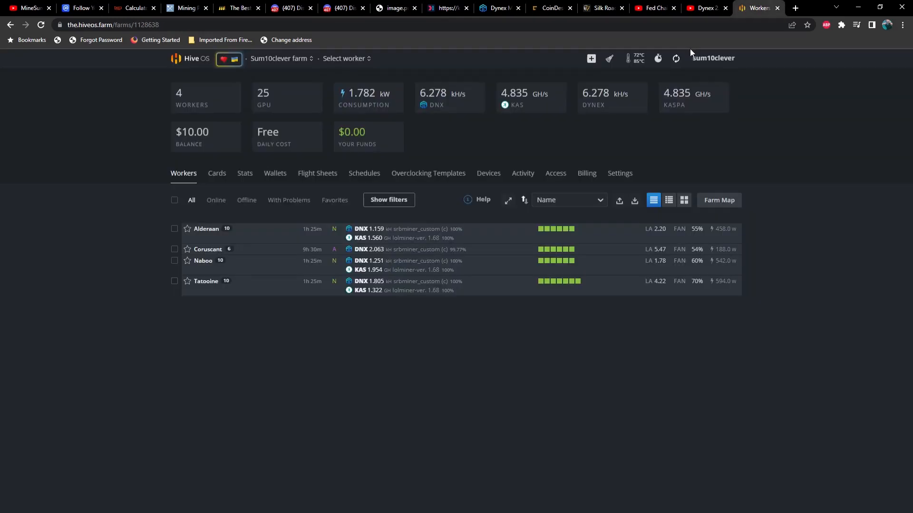
mouse_move(593, 132)
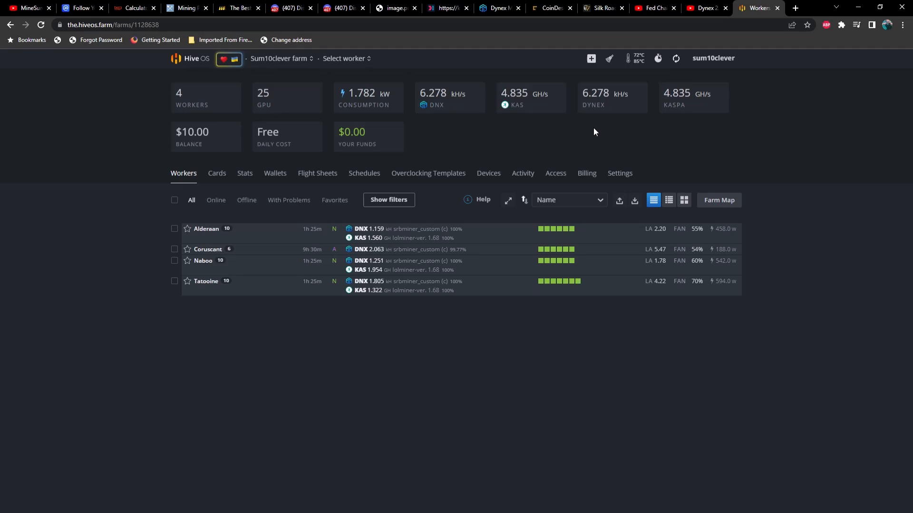
mouse_move(588, 134)
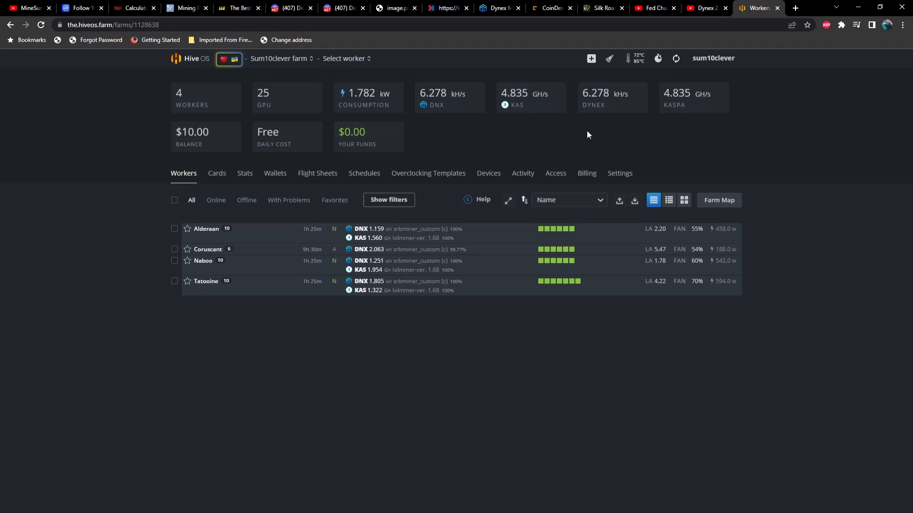
mouse_move(589, 136)
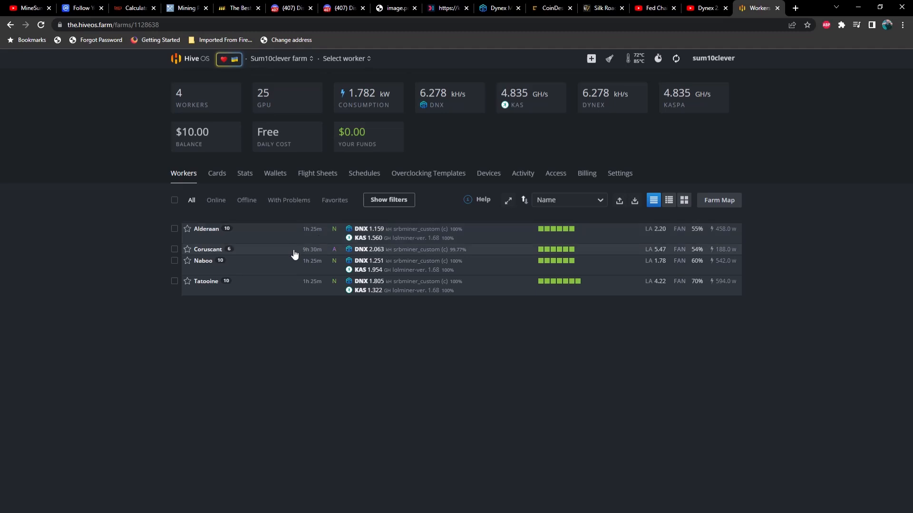
mouse_move(207, 249)
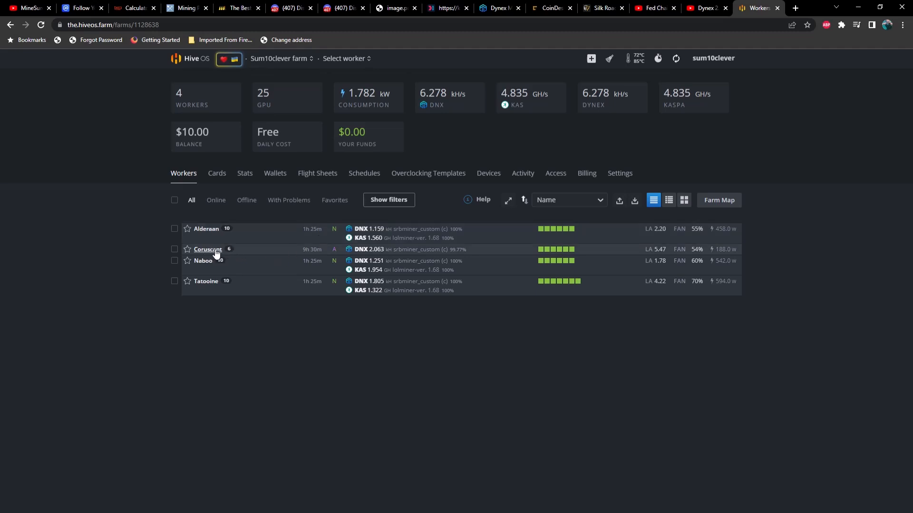
mouse_move(430, 136)
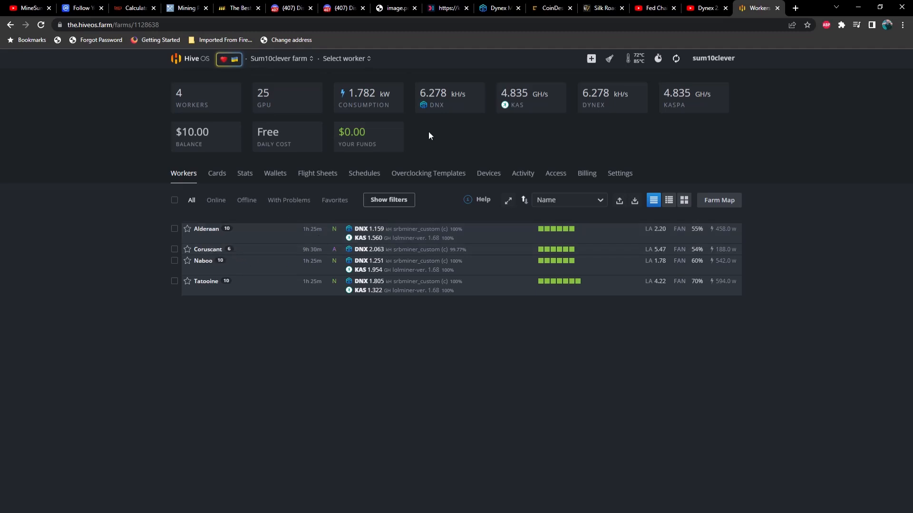
mouse_move(443, 114)
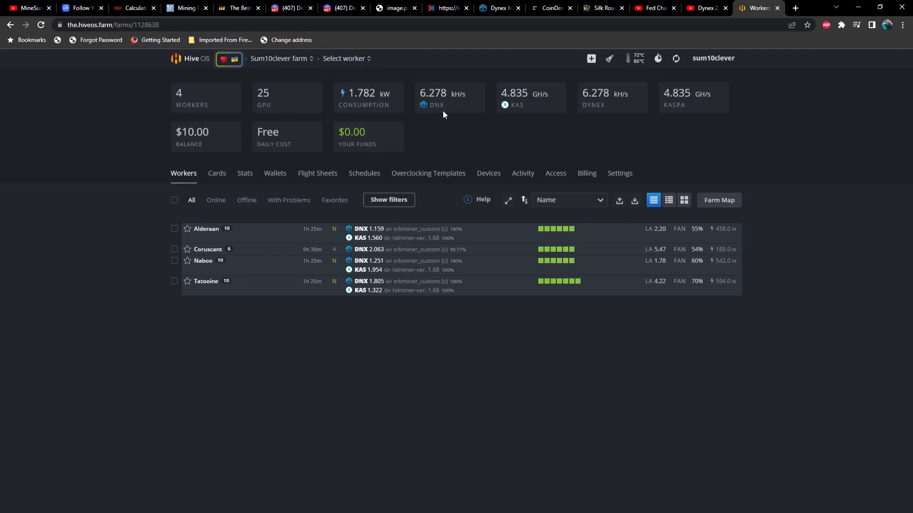
mouse_move(442, 114)
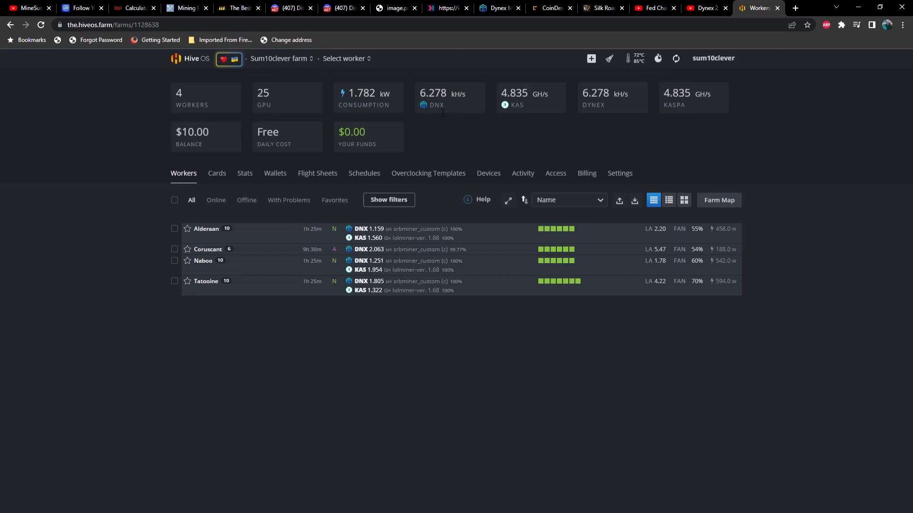
mouse_move(544, 104)
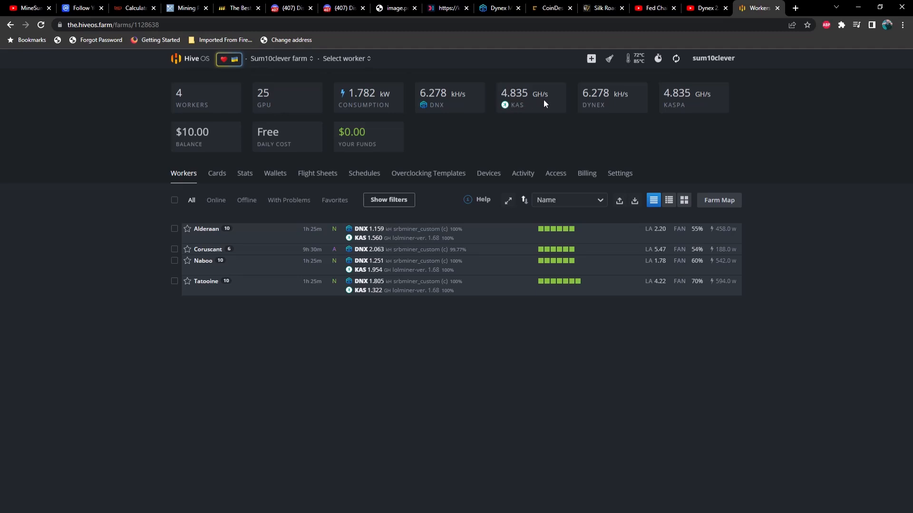
mouse_move(485, 112)
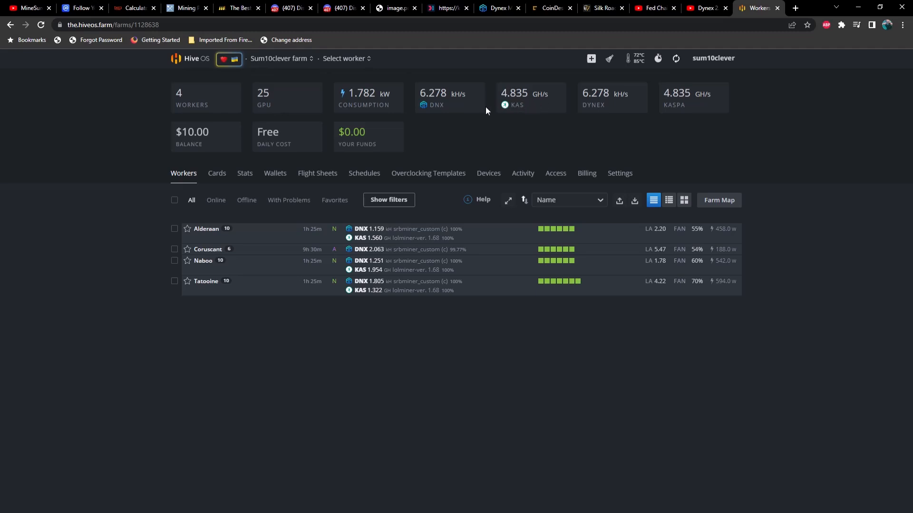
mouse_move(205, 229)
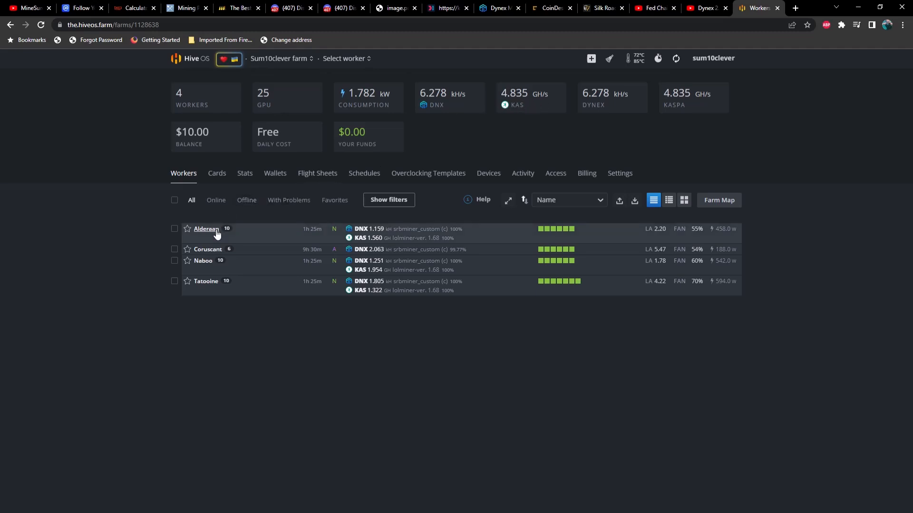
Show the Alderaan worker's page with its six RTX 3070 Ti GPUs.
click(205, 229)
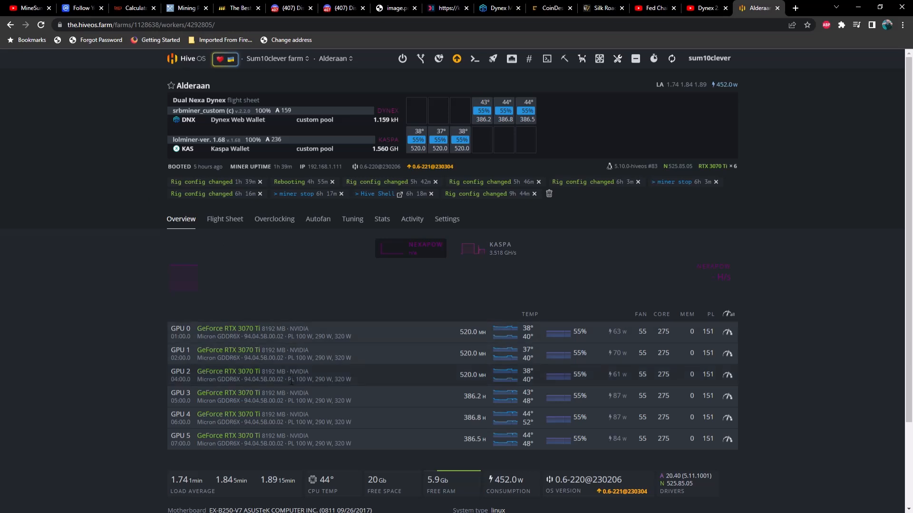
mouse_move(374, 416)
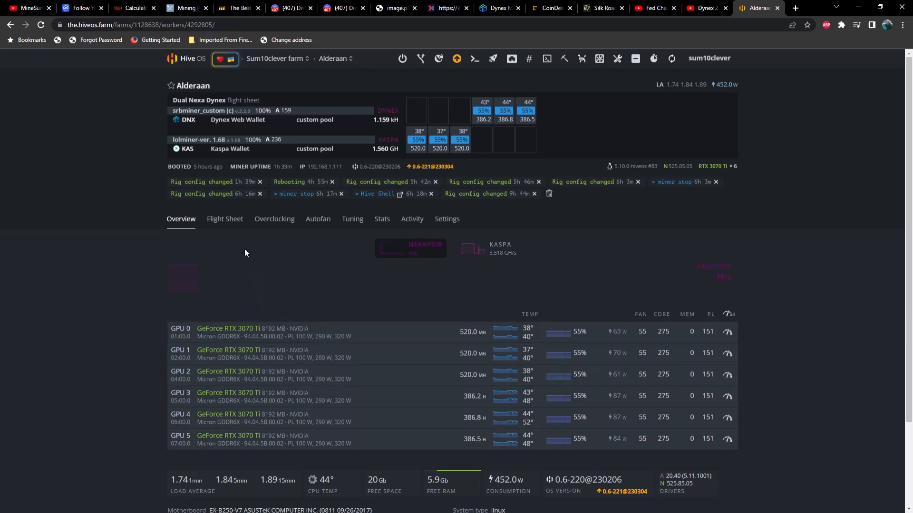
Edit Alderaan's Dual Nexa Dynex flight sheet and show the DNX SRBMiner custom config.
click(225, 219)
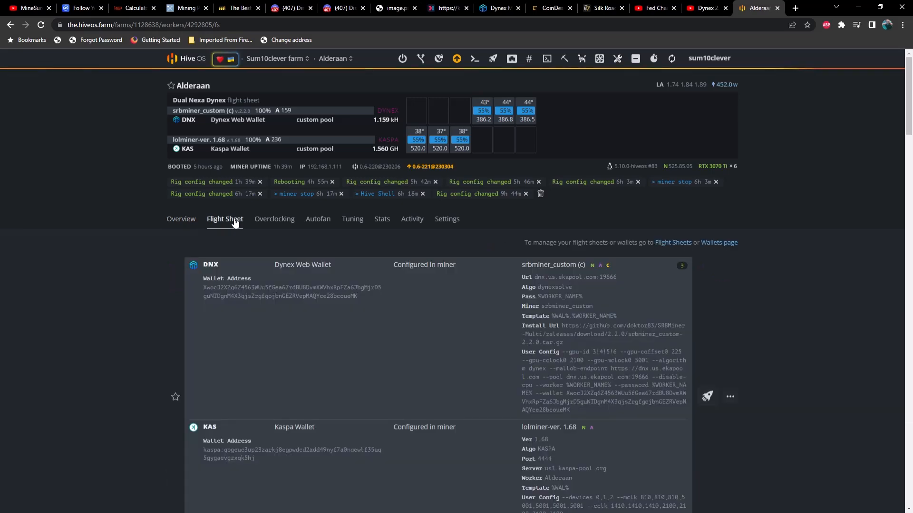
scroll(down, 3)
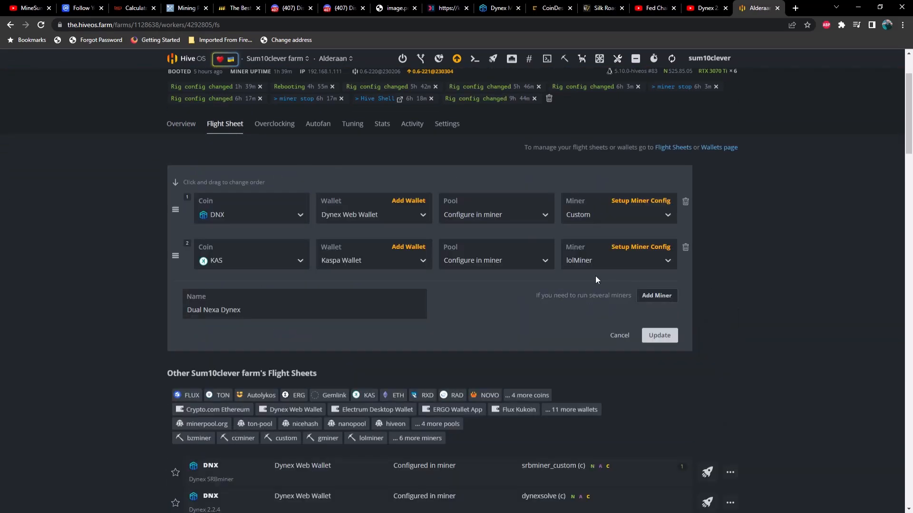
click(251, 214)
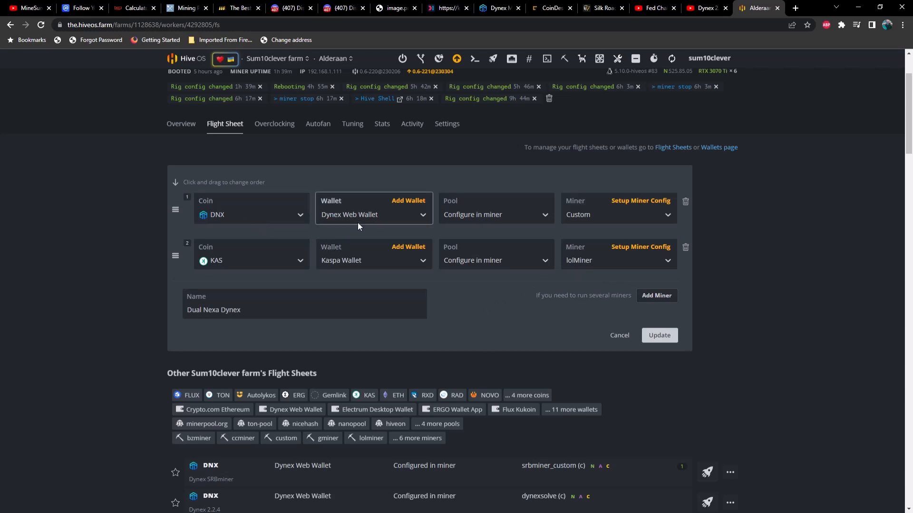
mouse_move(361, 223)
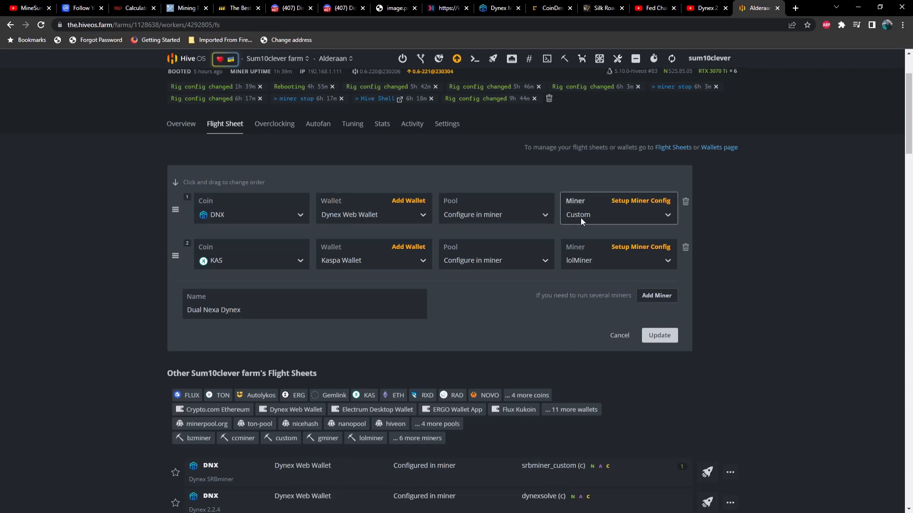
mouse_move(590, 223)
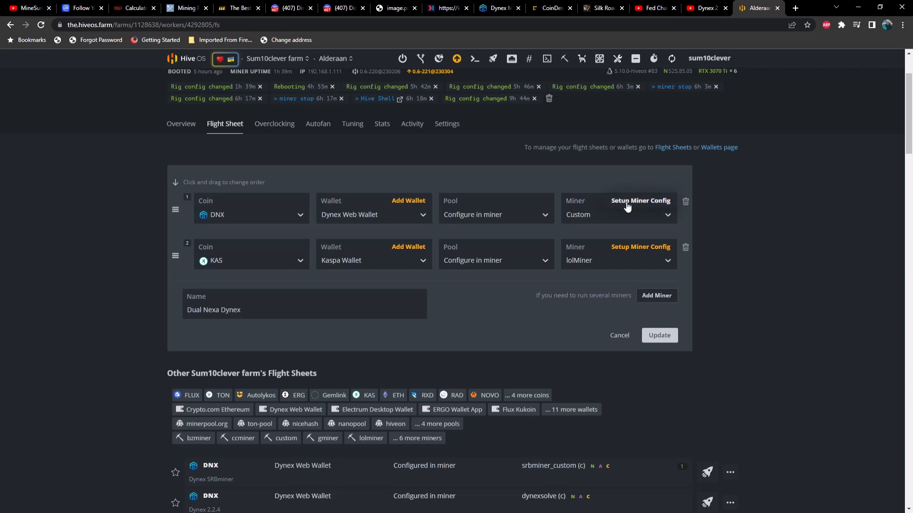
click(640, 201)
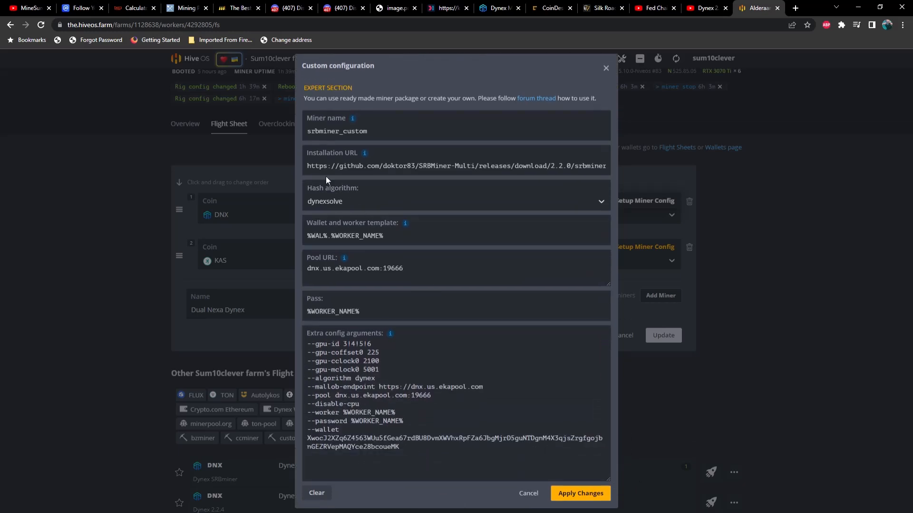
Review the Dynex ekapool URL and extra arguments, then show the KAS lolMiner config.
click(455, 166)
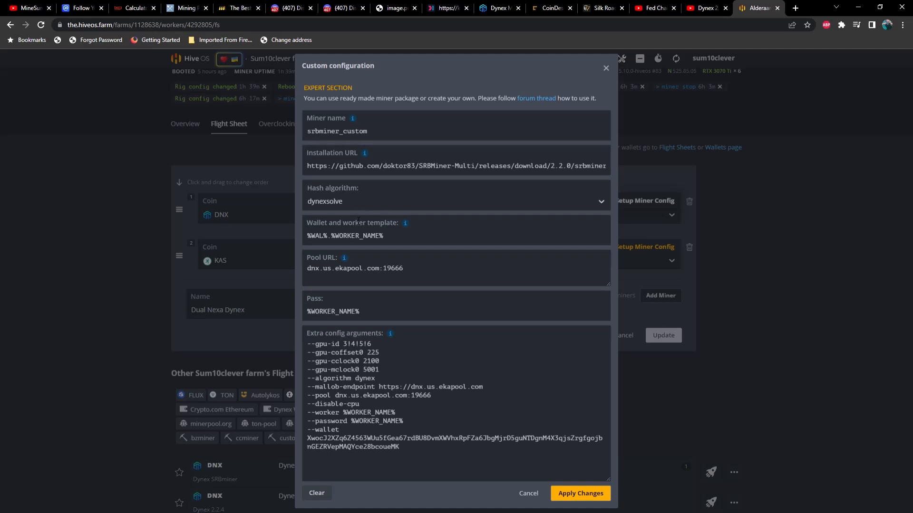
click(372, 268)
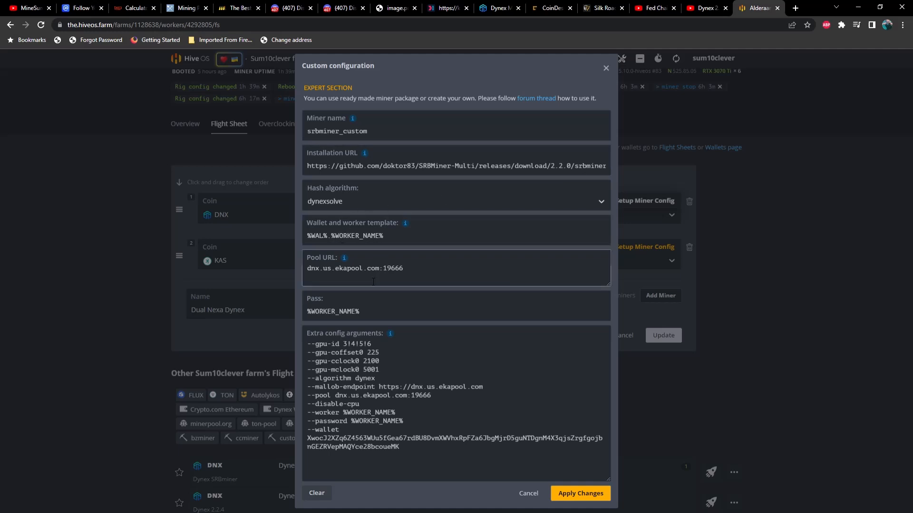
mouse_move(415, 278)
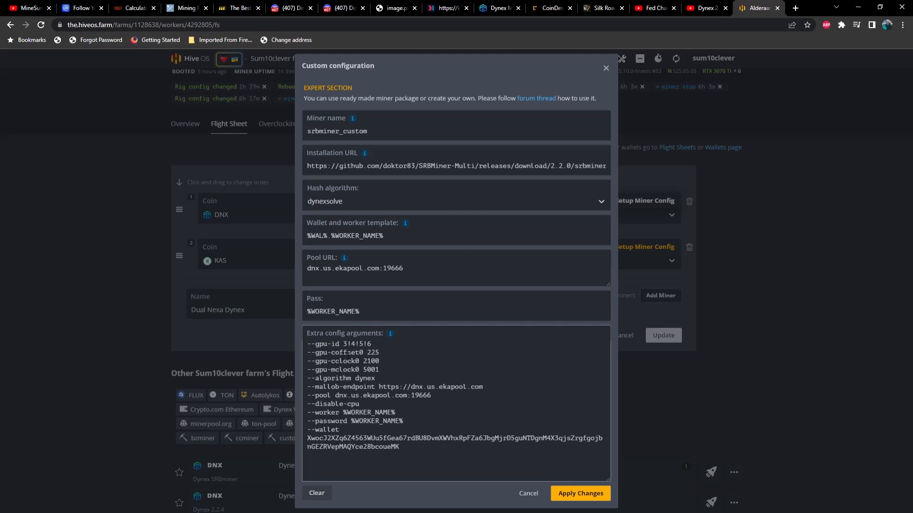
click(579, 493)
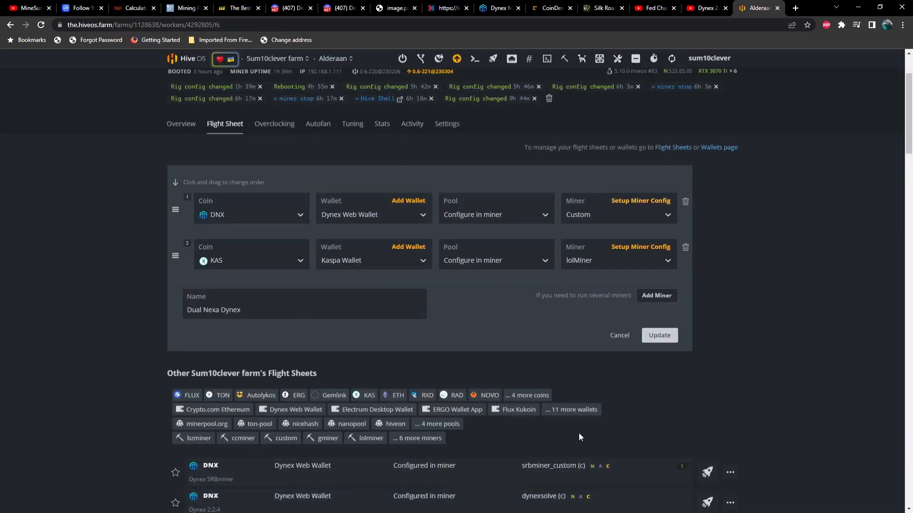
click(251, 260)
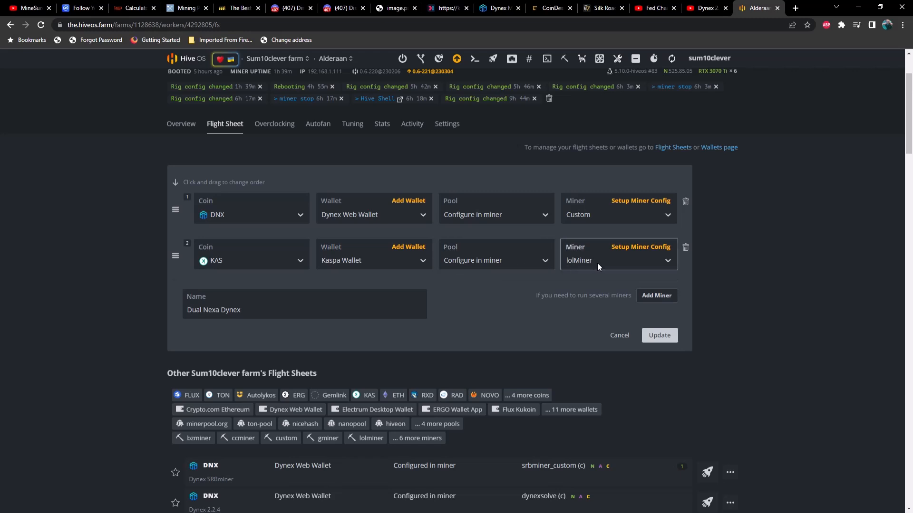
click(640, 248)
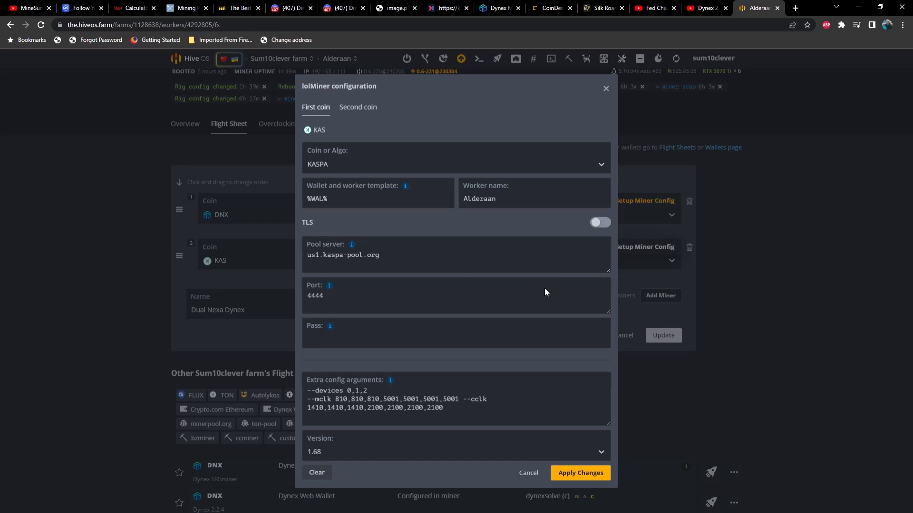
mouse_move(419, 369)
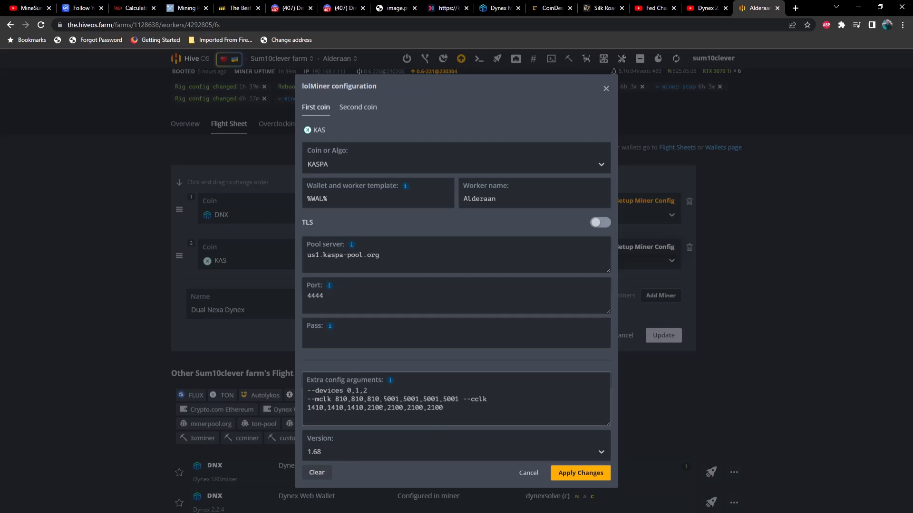
Replace the Kaspa miner's last core clock values with 2100,2100,2100,2100 and return to the farms list.
drag(383, 399, 450, 400)
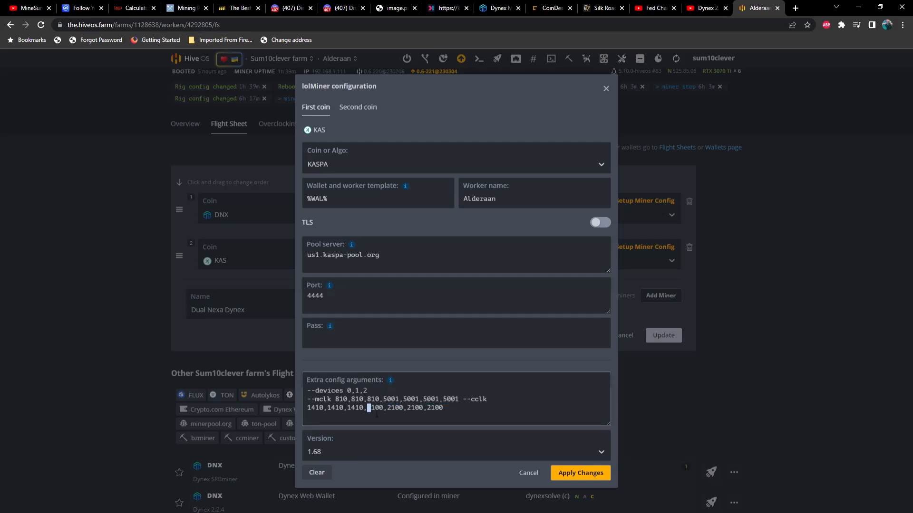
drag(368, 407, 442, 408)
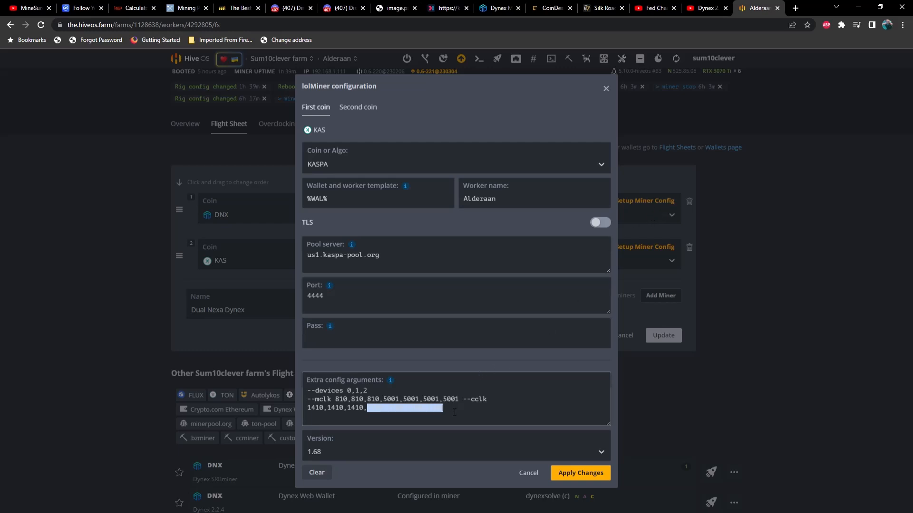
text(2100,2100,2100,2100)
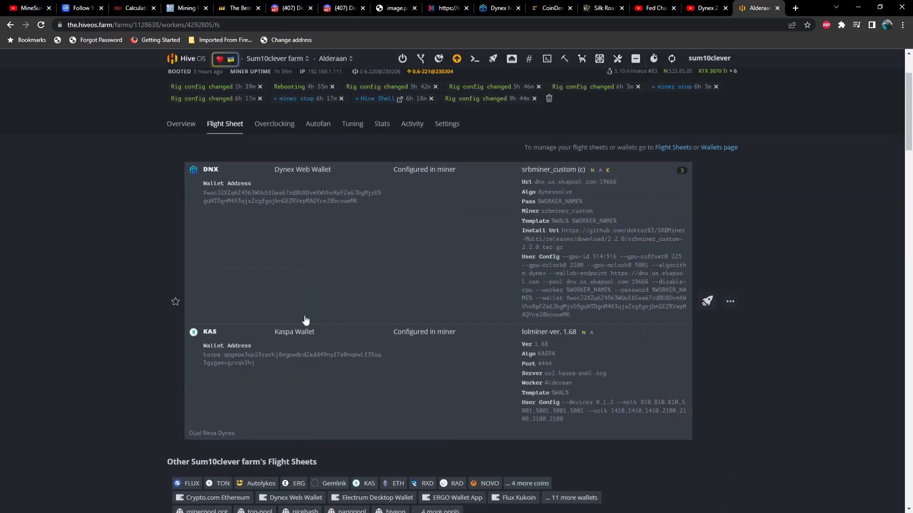
click(181, 124)
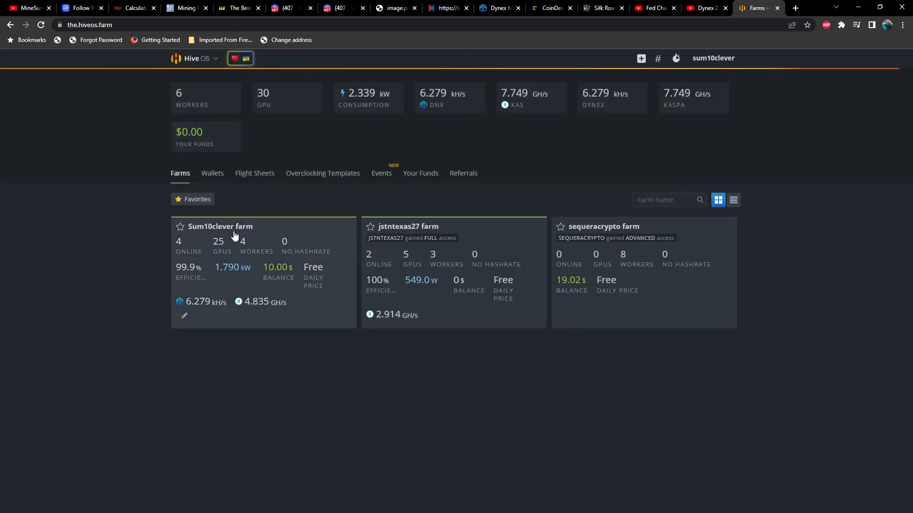
Enter the Sum10clever farm from the farms list.
click(220, 226)
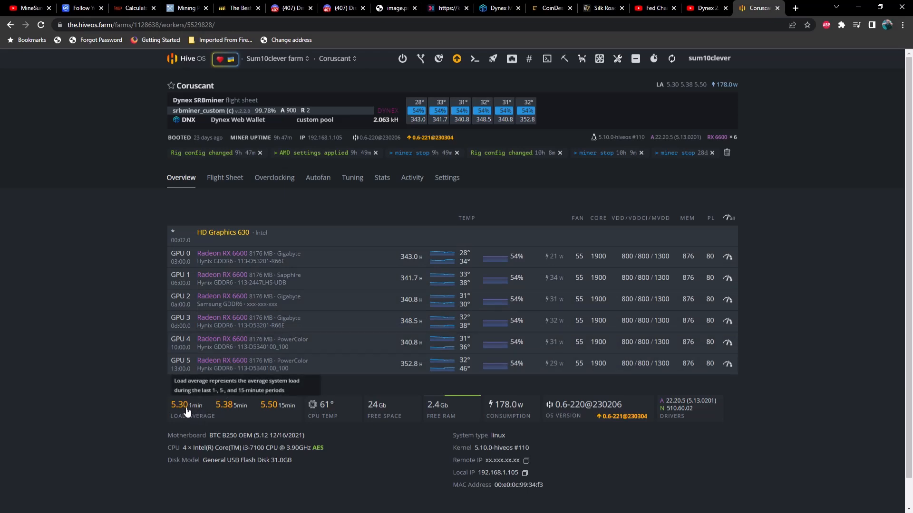
mouse_move(197, 414)
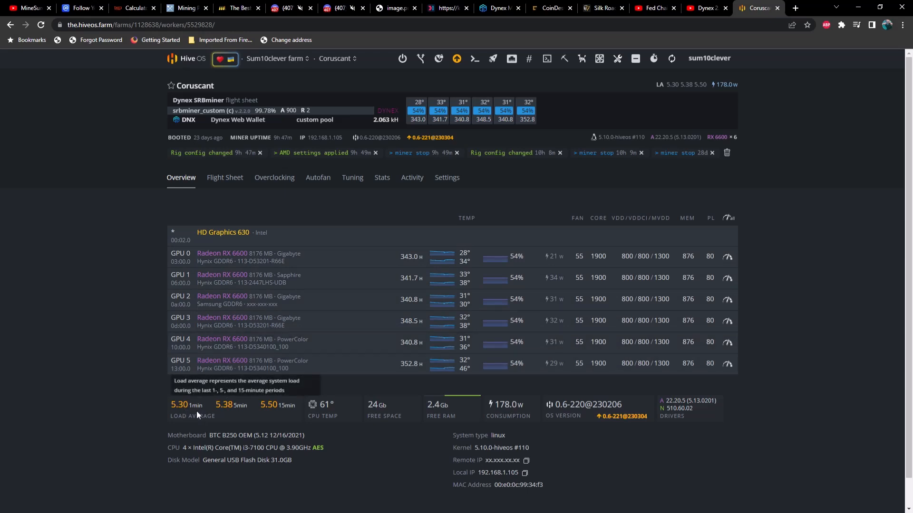
mouse_move(337, 412)
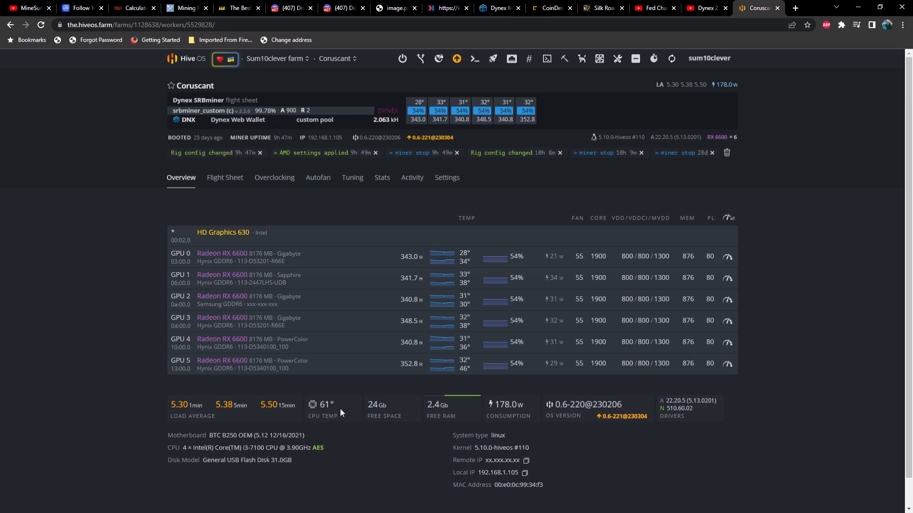
mouse_move(362, 404)
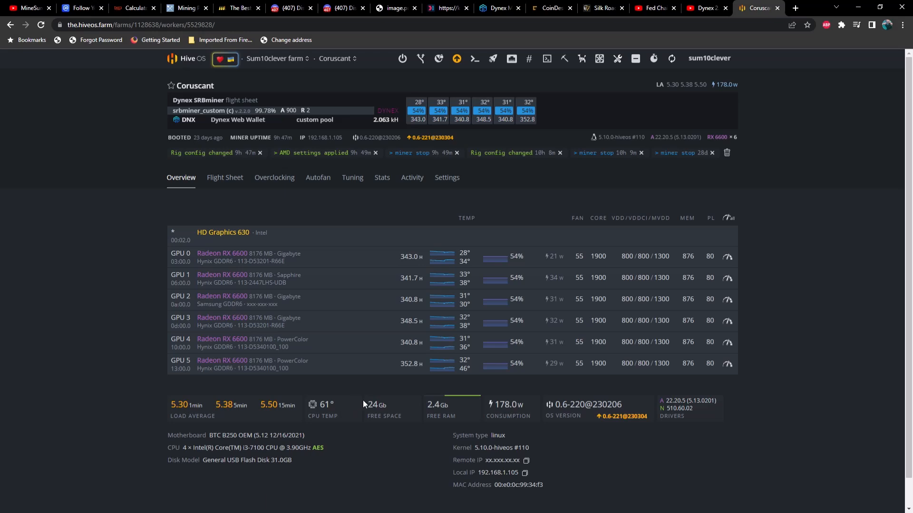
mouse_move(395, 394)
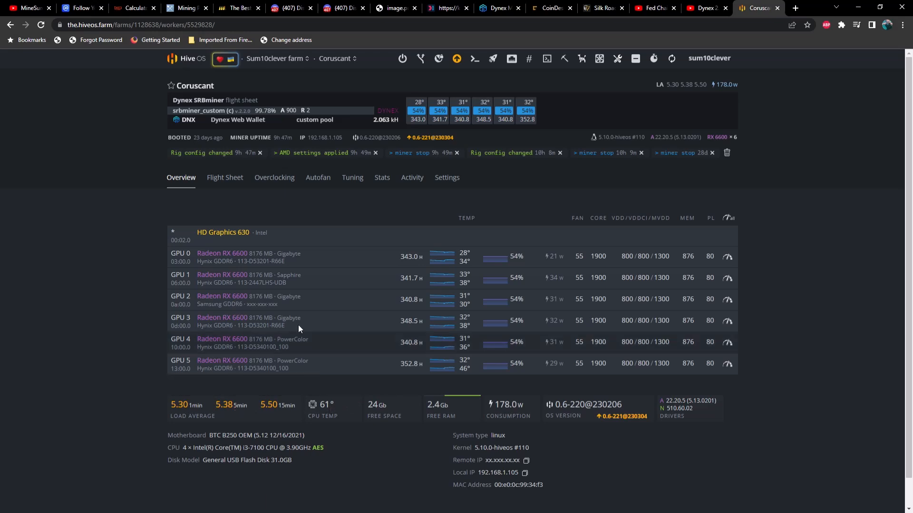
mouse_move(402, 266)
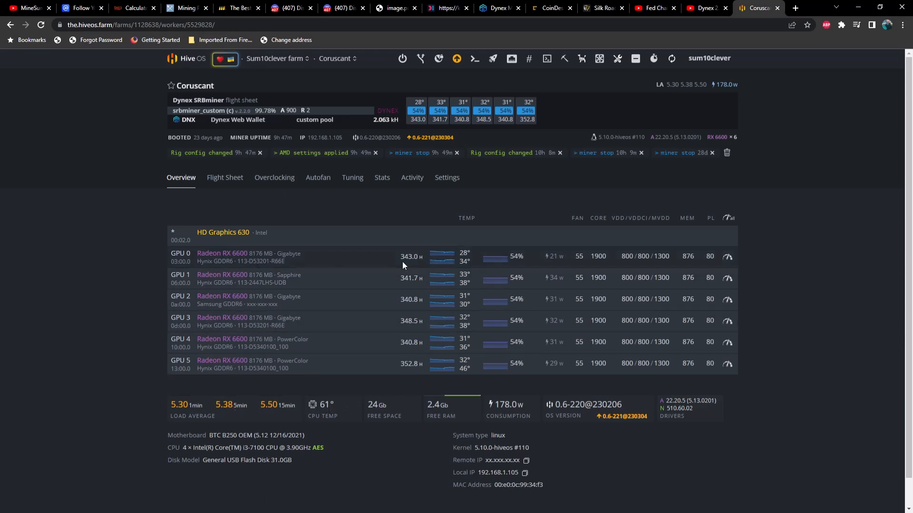
mouse_move(415, 269)
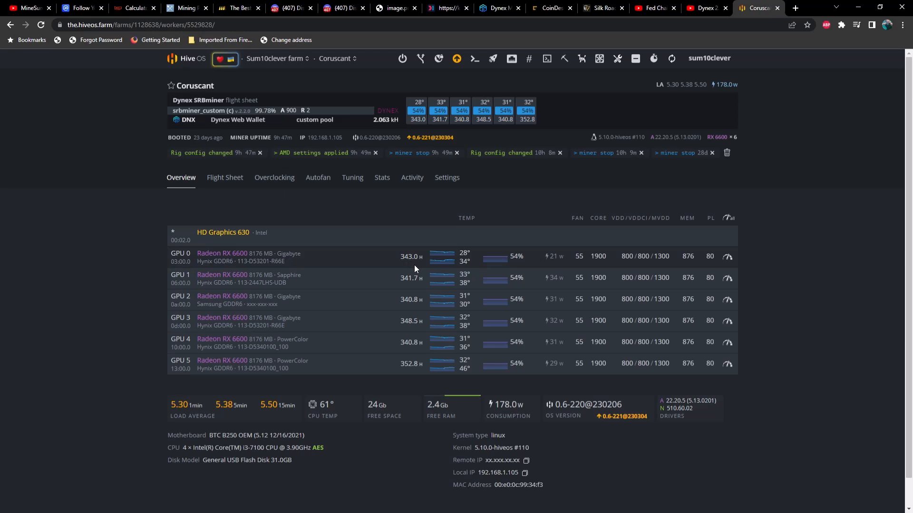
mouse_move(558, 265)
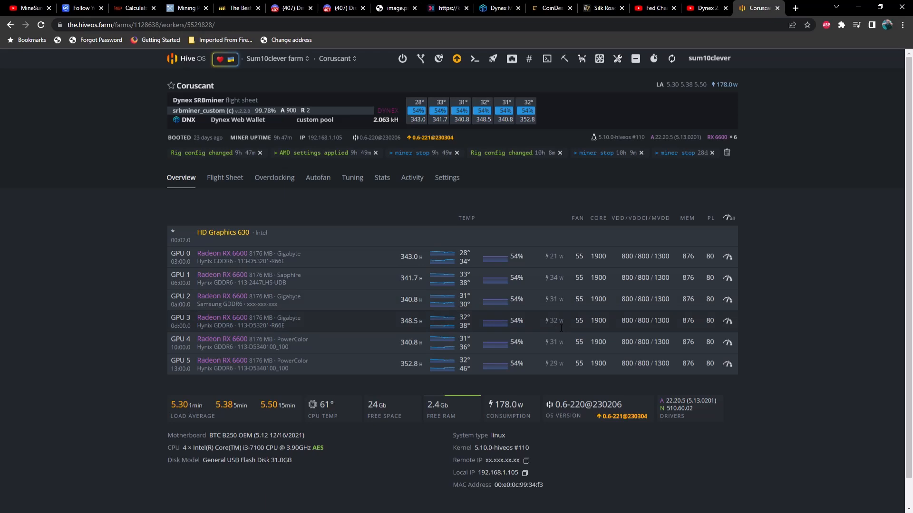
mouse_move(724, 291)
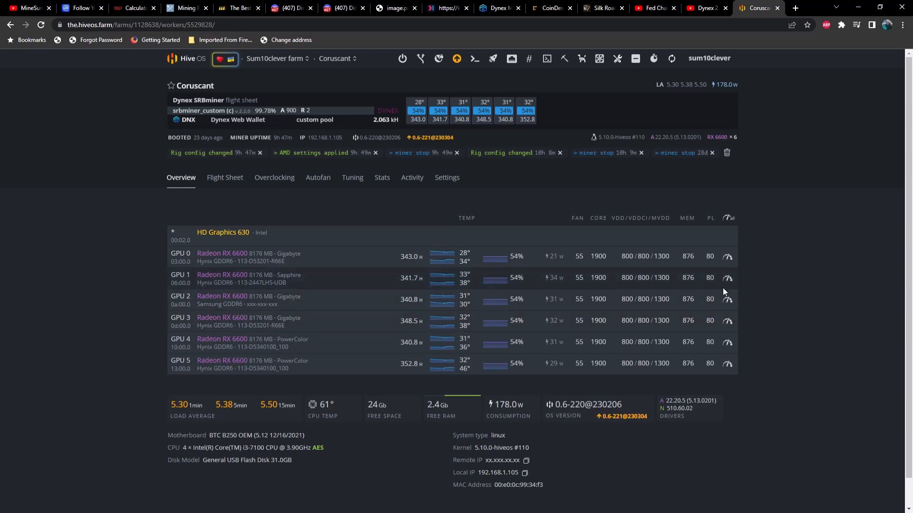
mouse_move(513, 200)
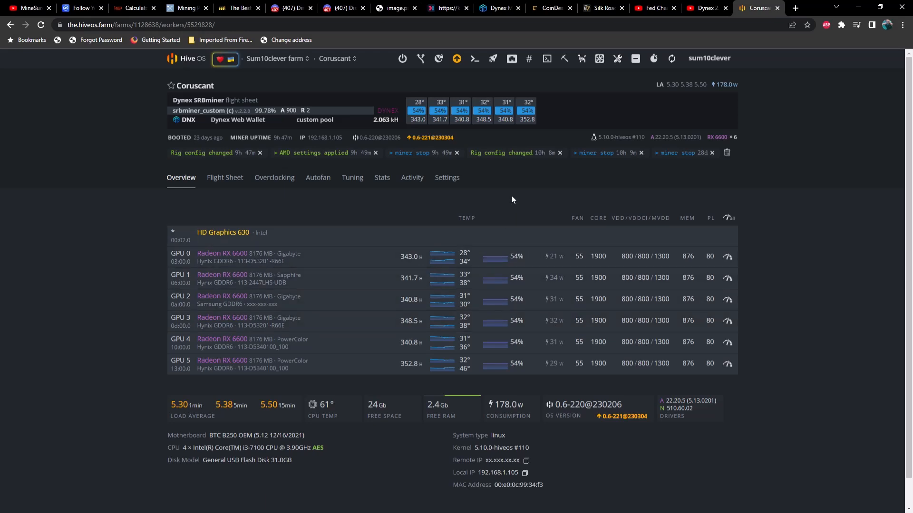
mouse_move(514, 186)
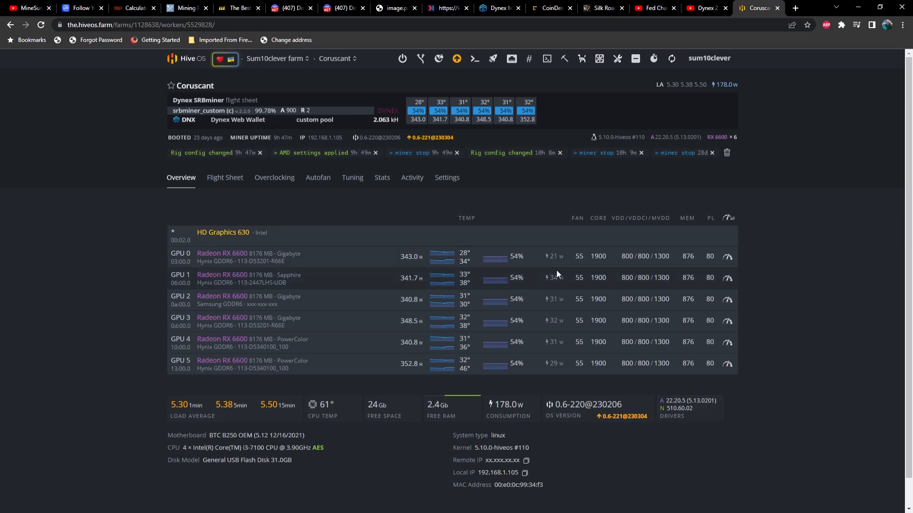
mouse_move(556, 369)
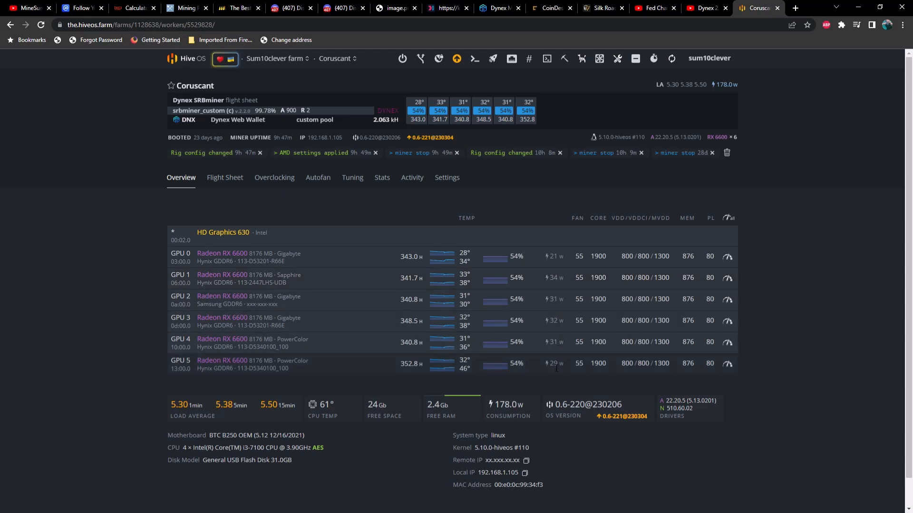
mouse_move(442, 256)
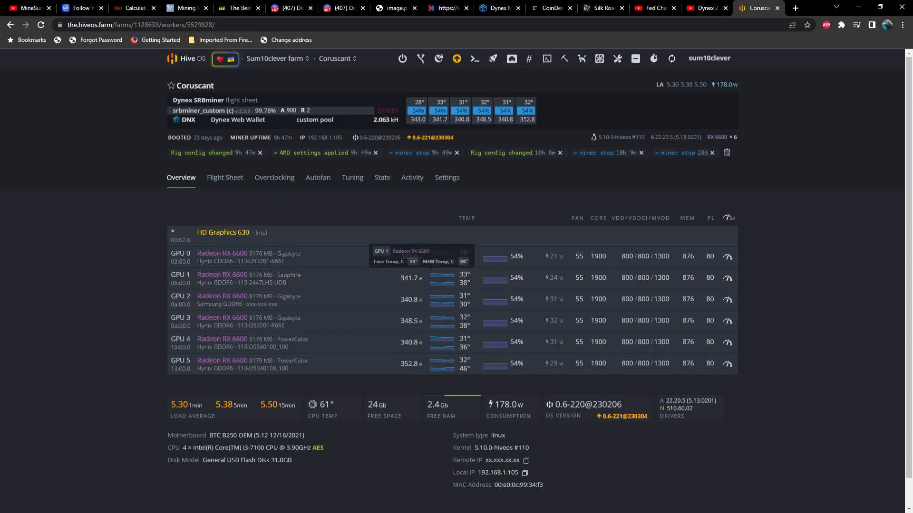
mouse_move(425, 379)
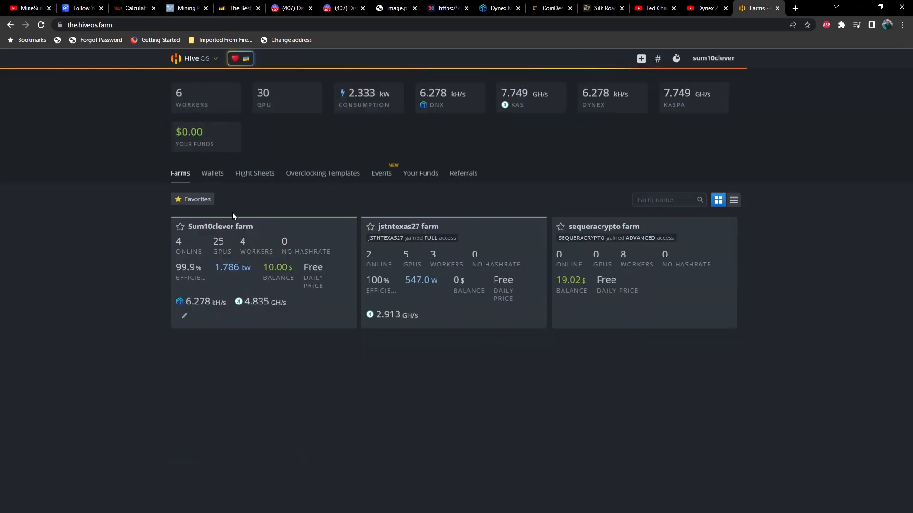
Show Naboo's overview with Kaspa at 4.153 GH/s and six GPUs at 546 W.
click(219, 226)
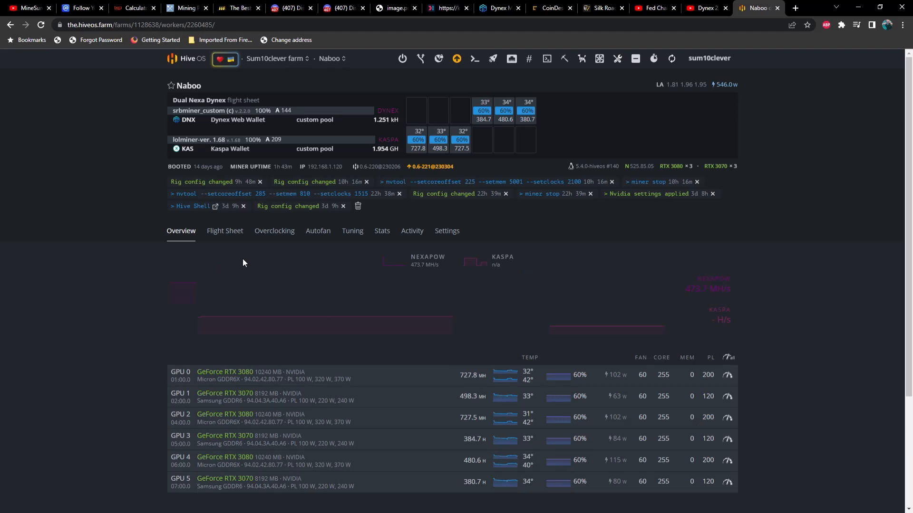
scroll(down, 3)
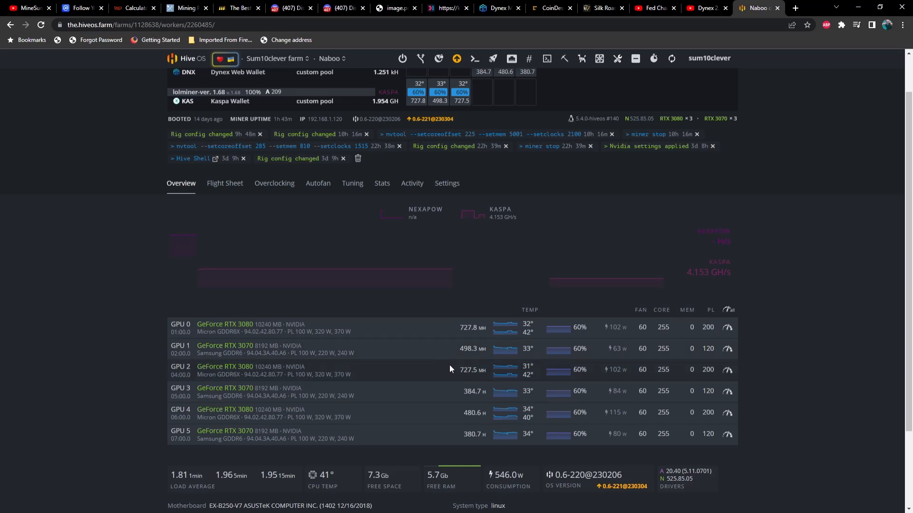
mouse_move(331, 396)
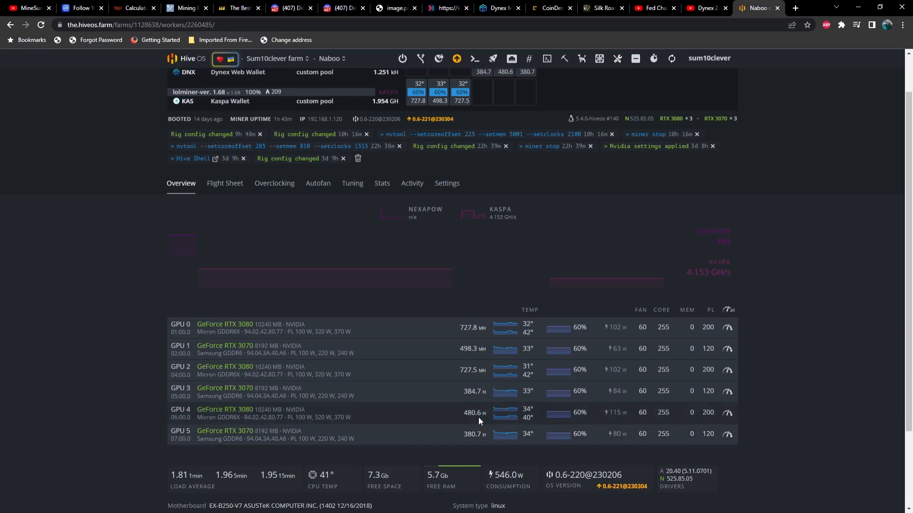
Inspect Naboo's flight sheet and lolMiner Kaspa settings, leaving both without saving.
click(225, 183)
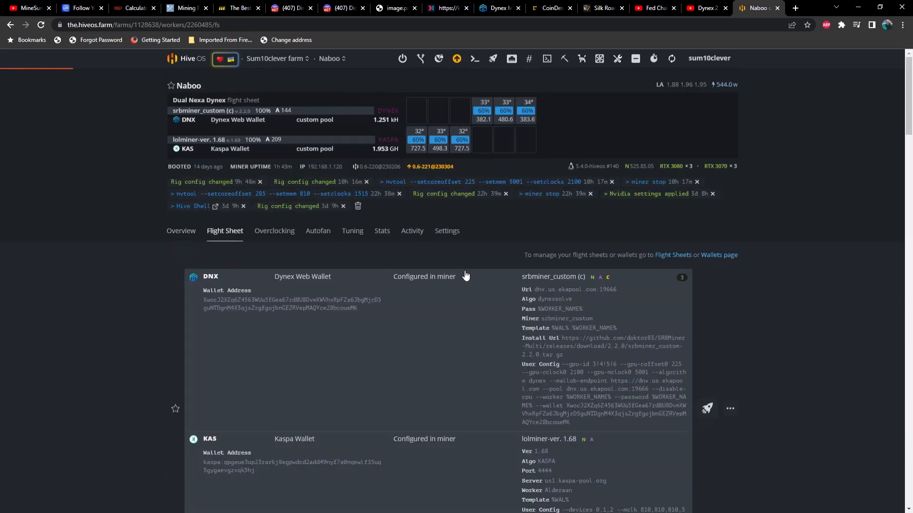
scroll(down, 3)
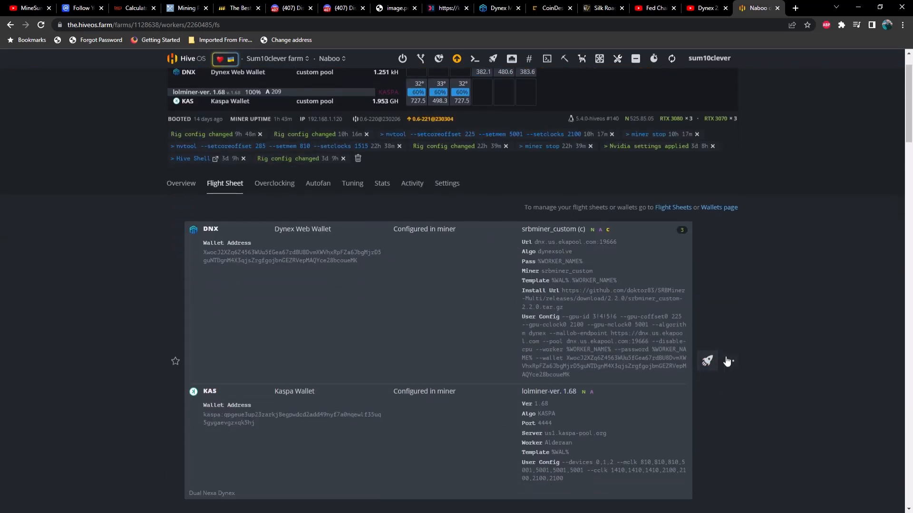
click(706, 361)
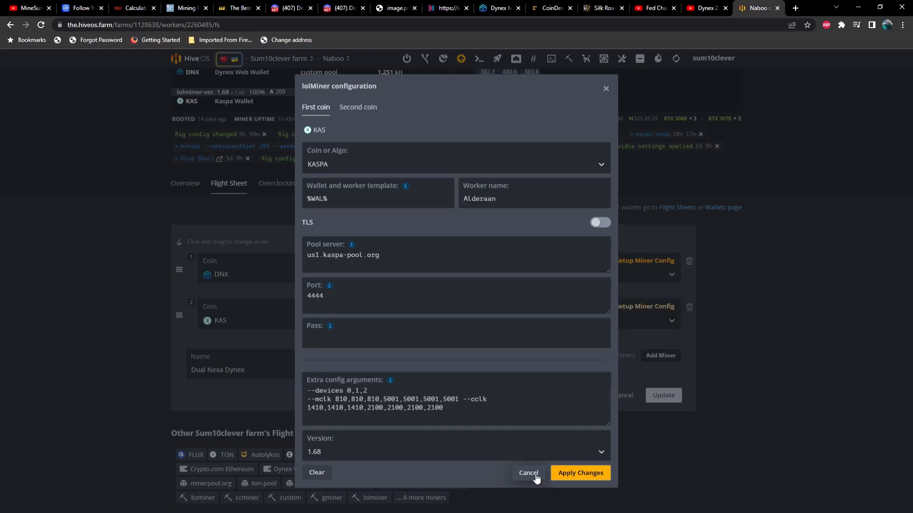
click(527, 473)
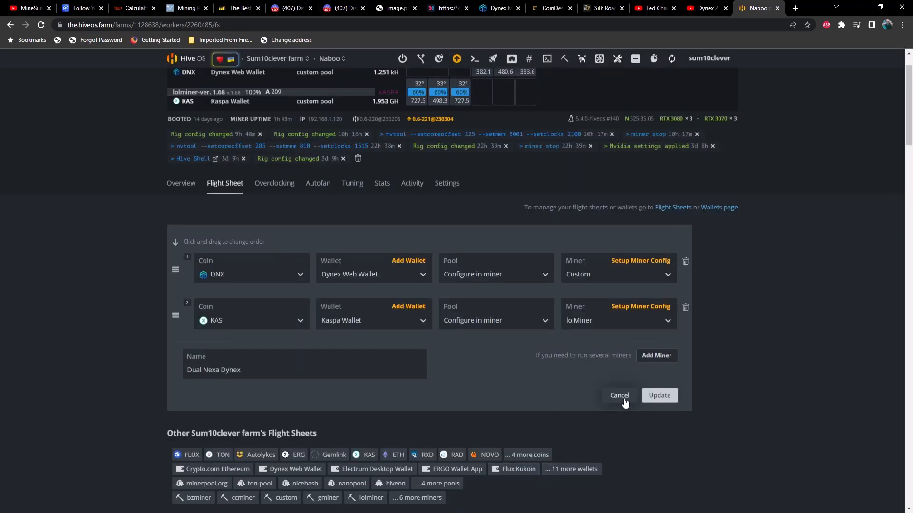
click(619, 395)
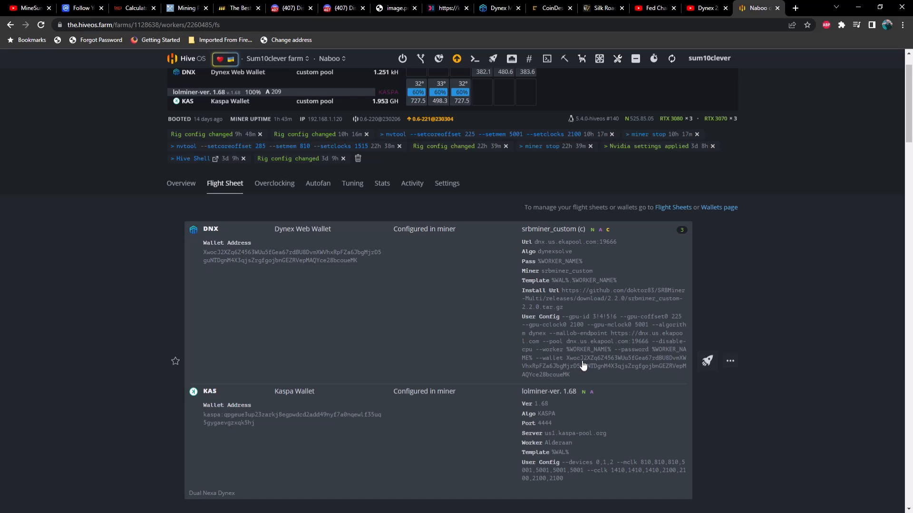
mouse_move(668, 285)
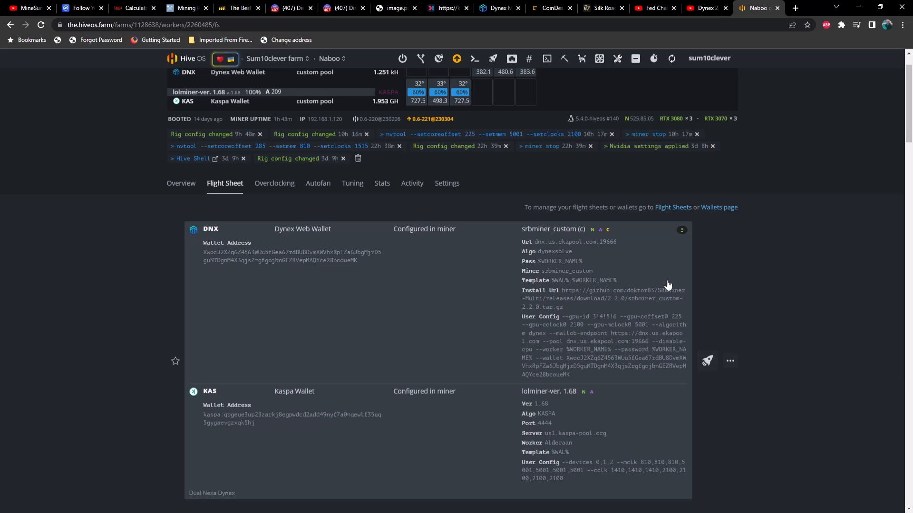
mouse_move(718, 185)
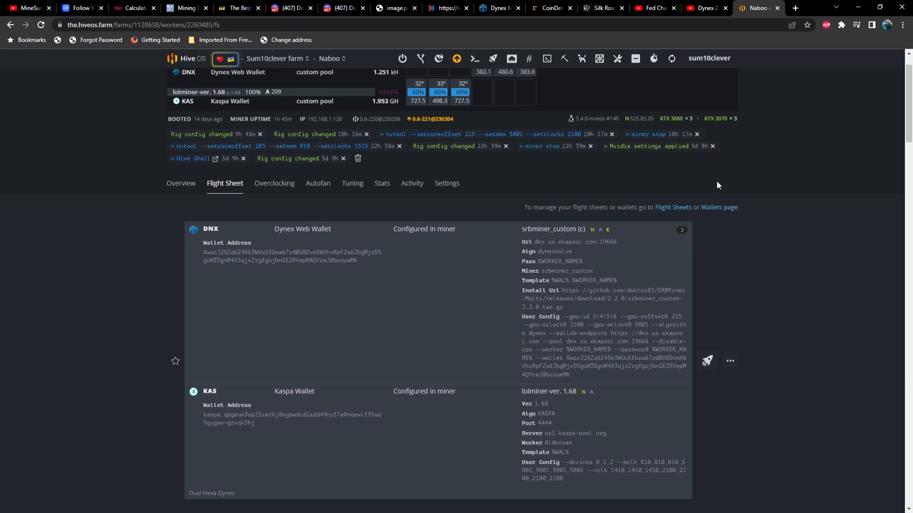
mouse_move(263, 126)
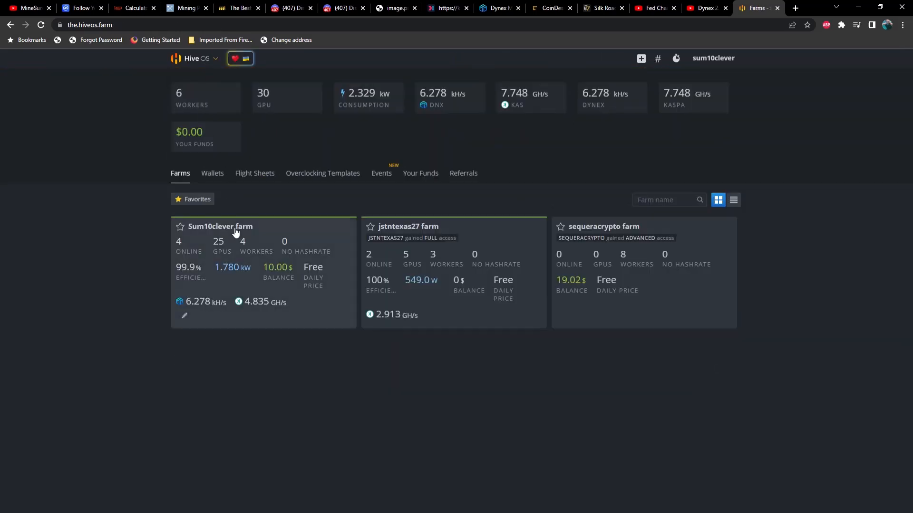
click(220, 226)
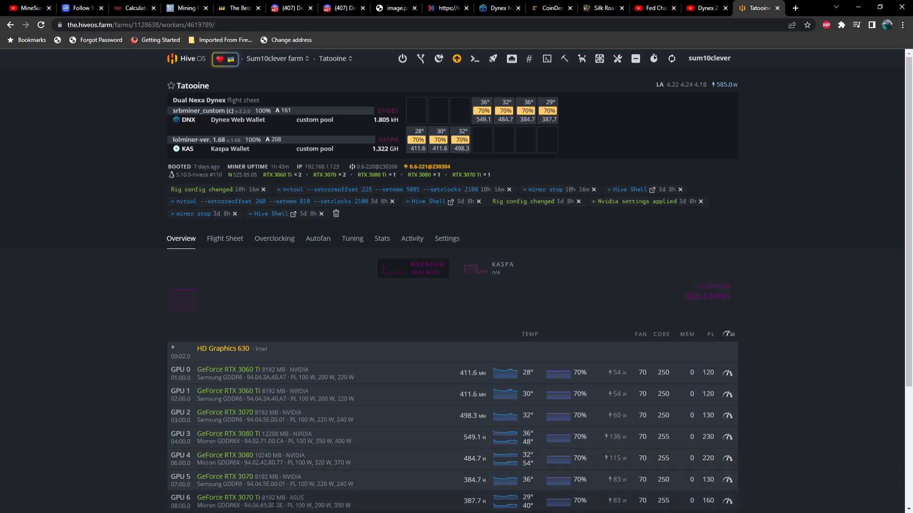
scroll(down, 3)
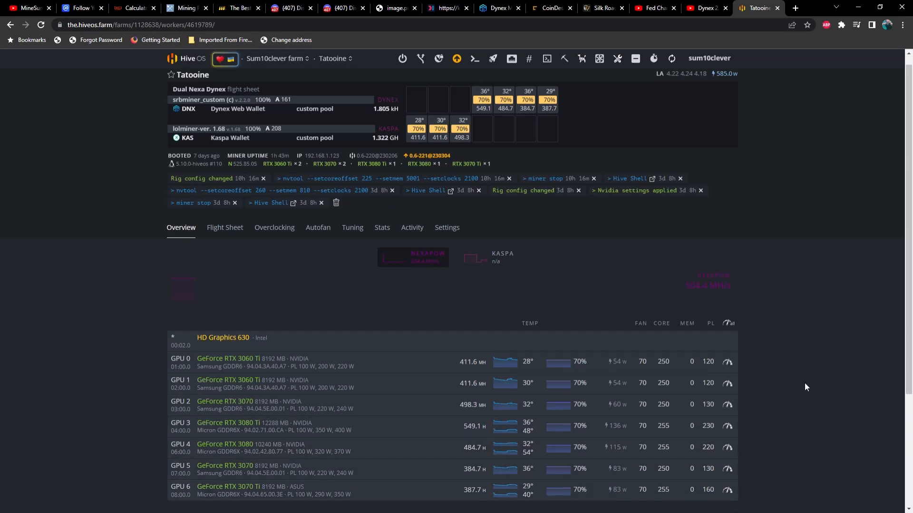
scroll(down, 3)
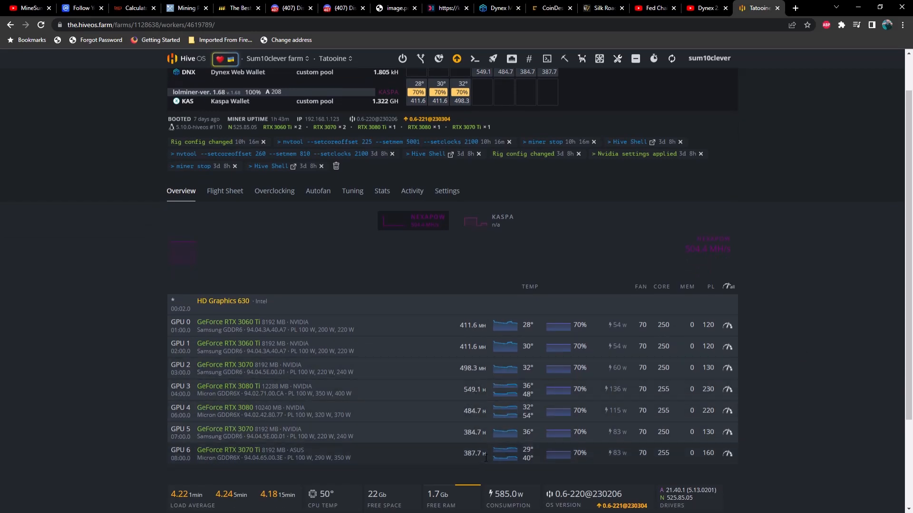
mouse_move(485, 346)
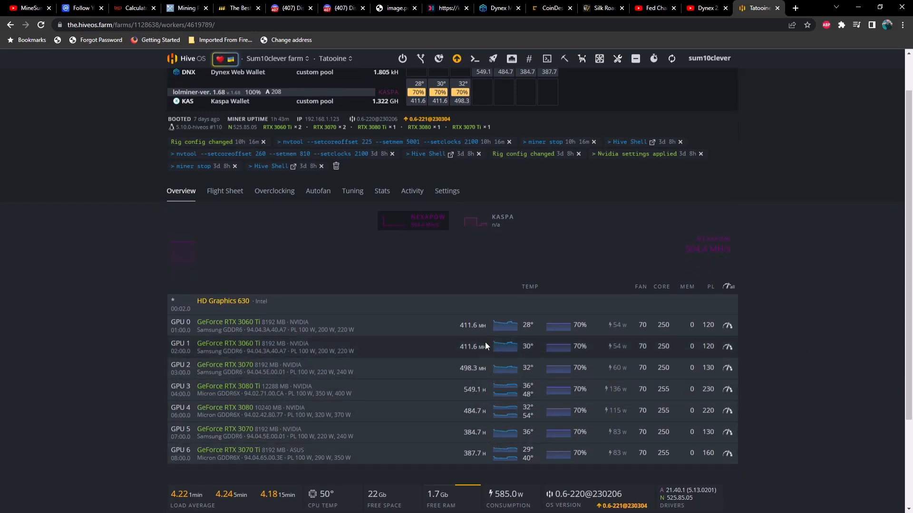
scroll(down, 3)
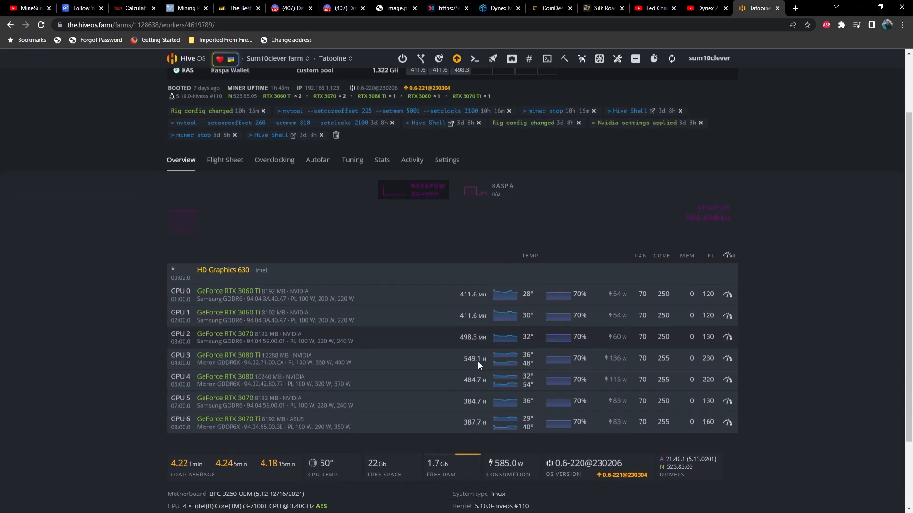
scroll(down, 3)
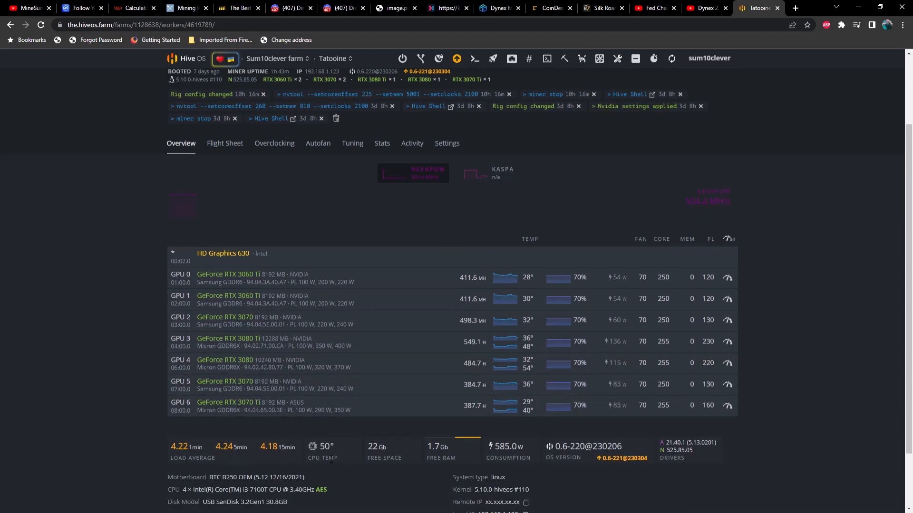
mouse_move(344, 457)
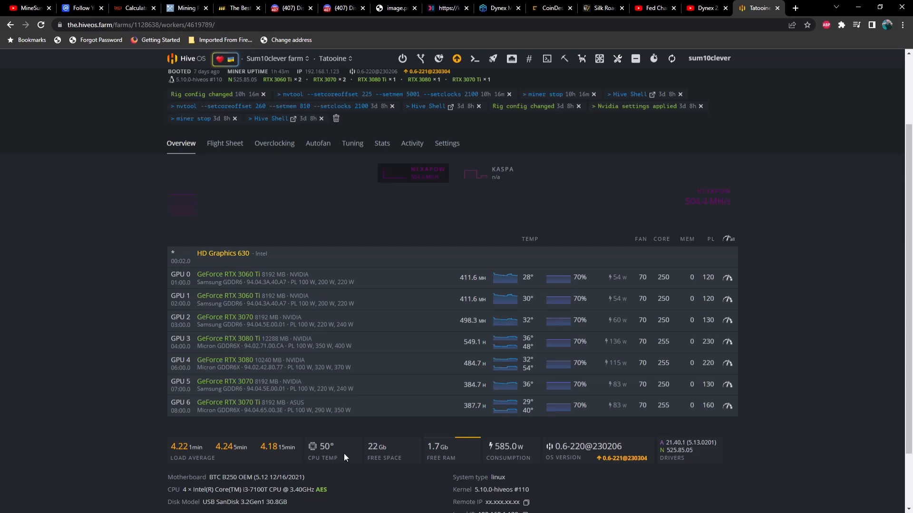
mouse_move(130, 301)
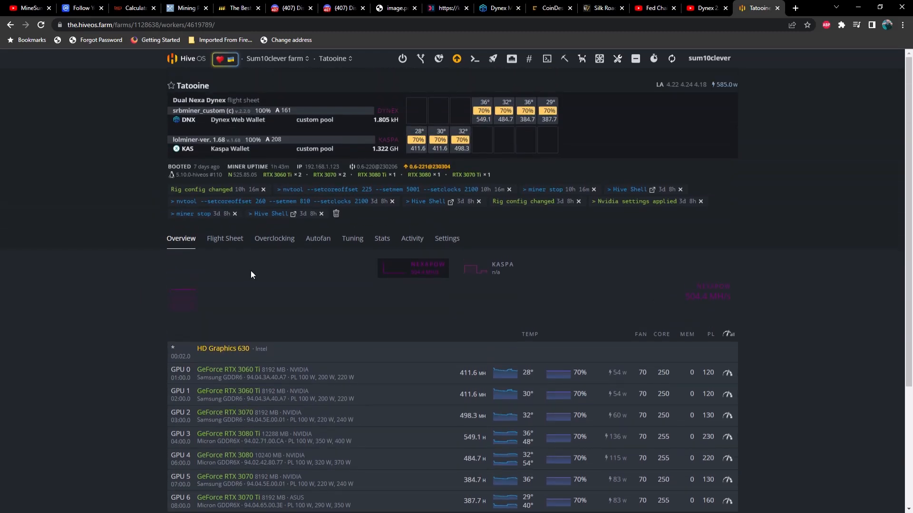
mouse_move(333, 320)
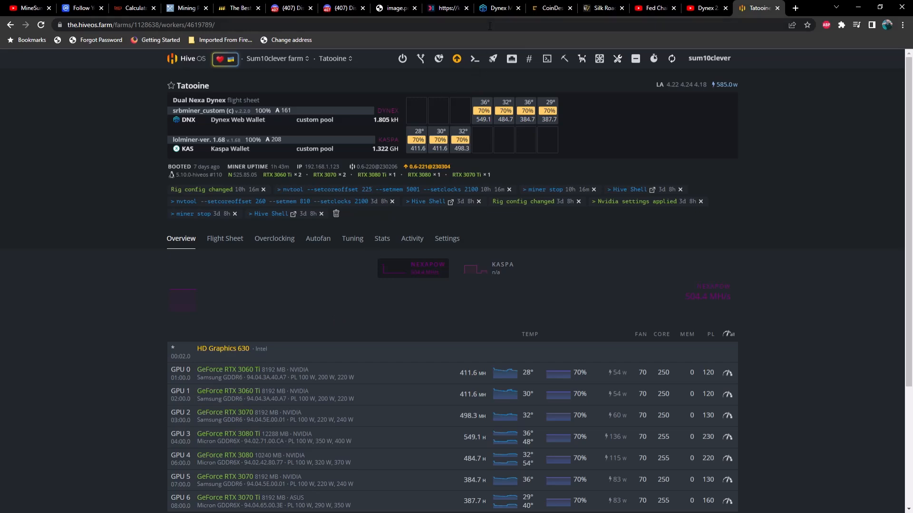
Scroll through Ekapool's worker statistics and workers table, then go to the hashrate.no calculator.
click(497, 7)
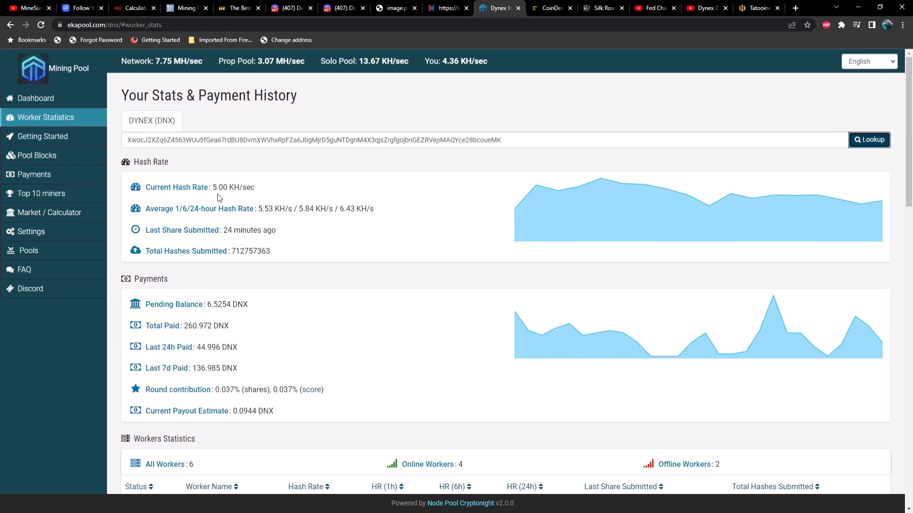
mouse_move(266, 202)
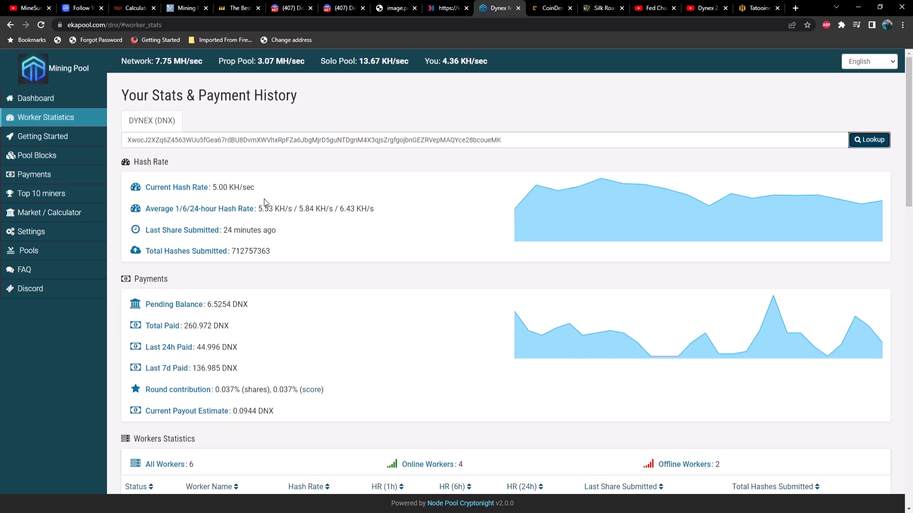
mouse_move(351, 219)
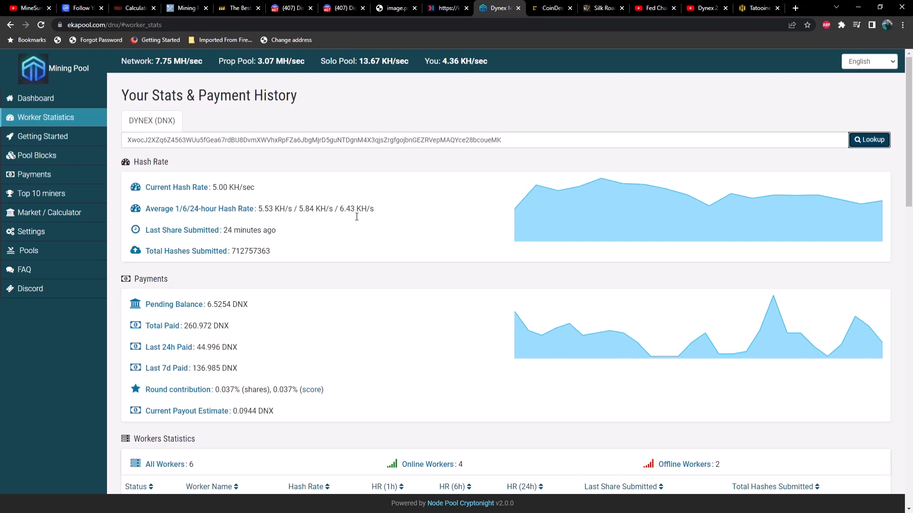
mouse_move(313, 219)
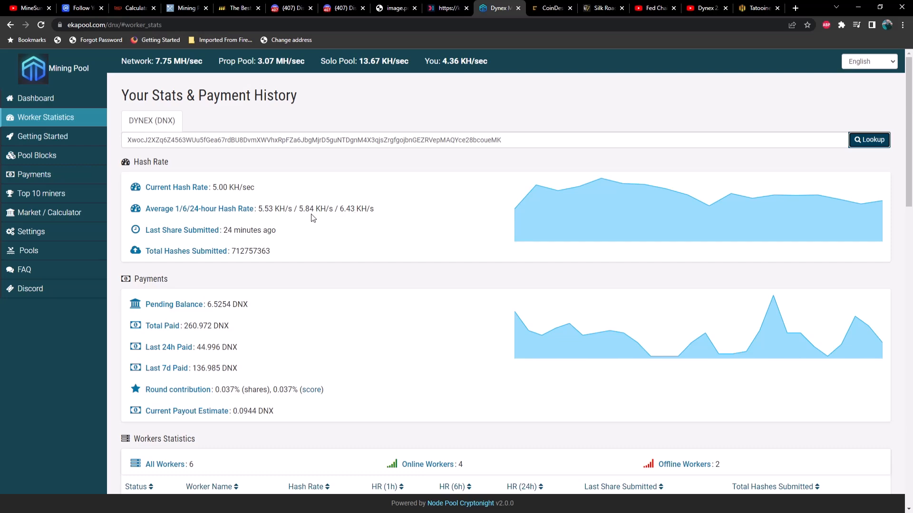
mouse_move(270, 217)
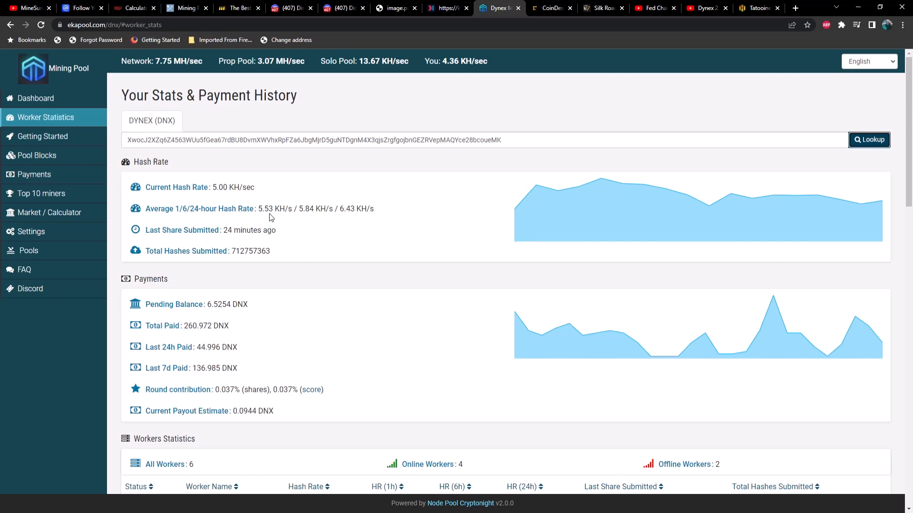
scroll(down, 3)
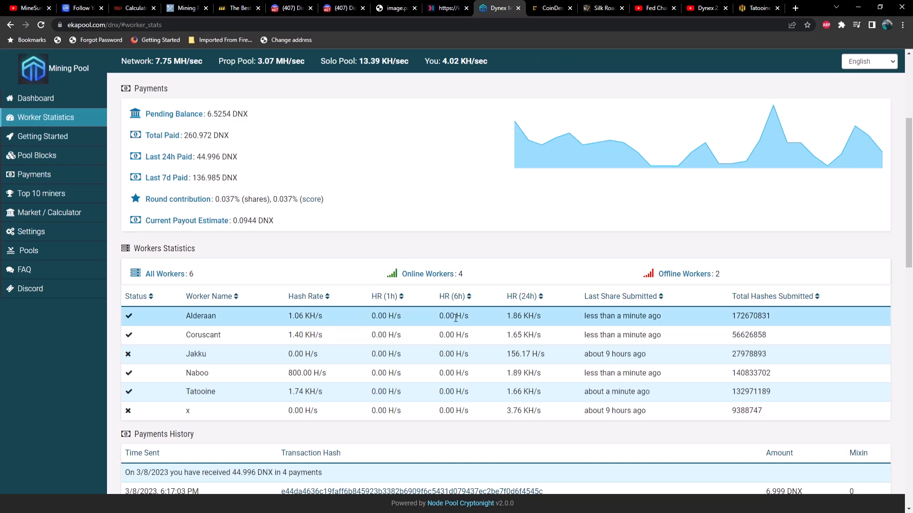
mouse_move(400, 366)
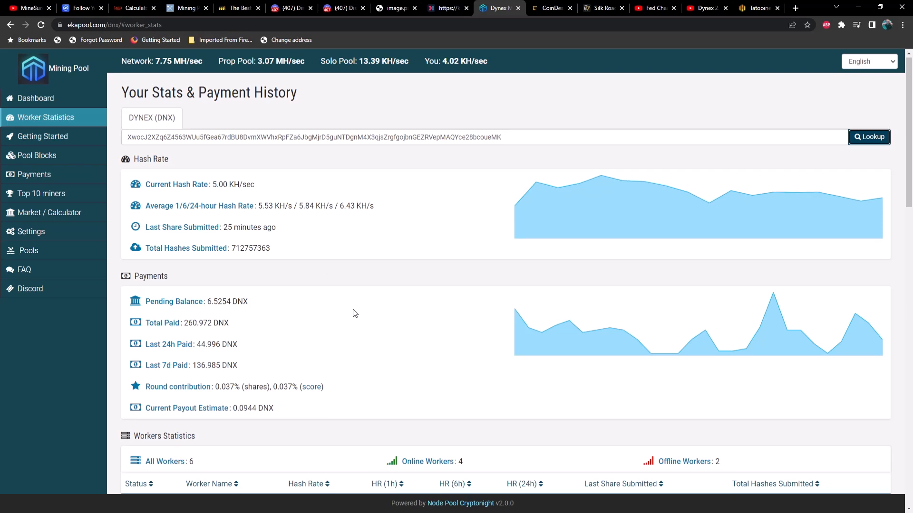
scroll(down, 3)
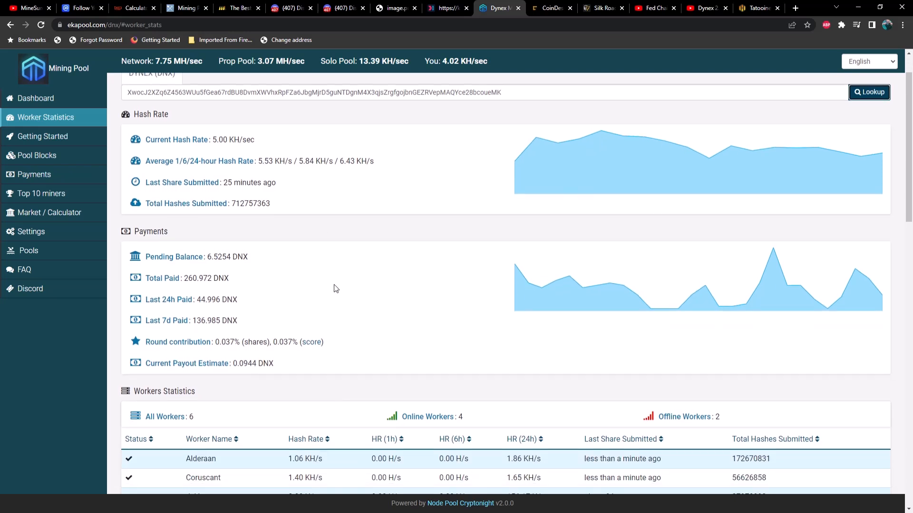
mouse_move(344, 287)
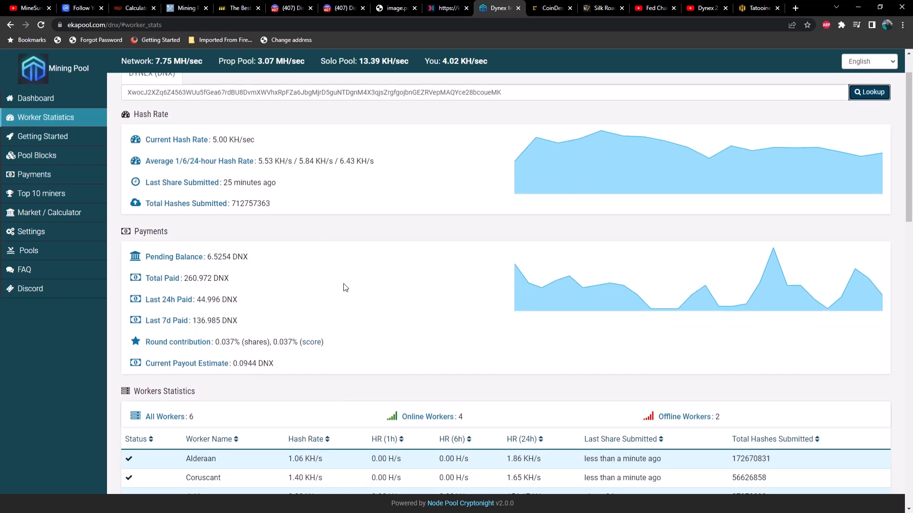
mouse_move(348, 286)
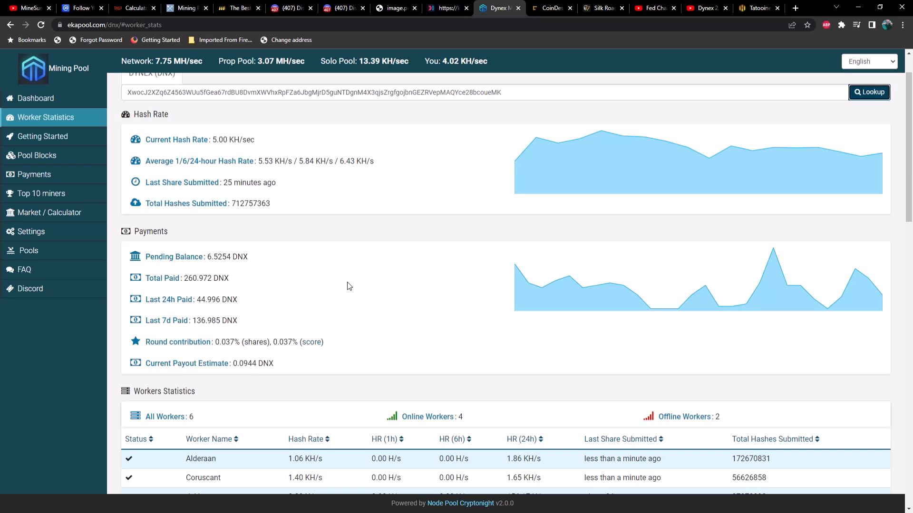
mouse_move(219, 276)
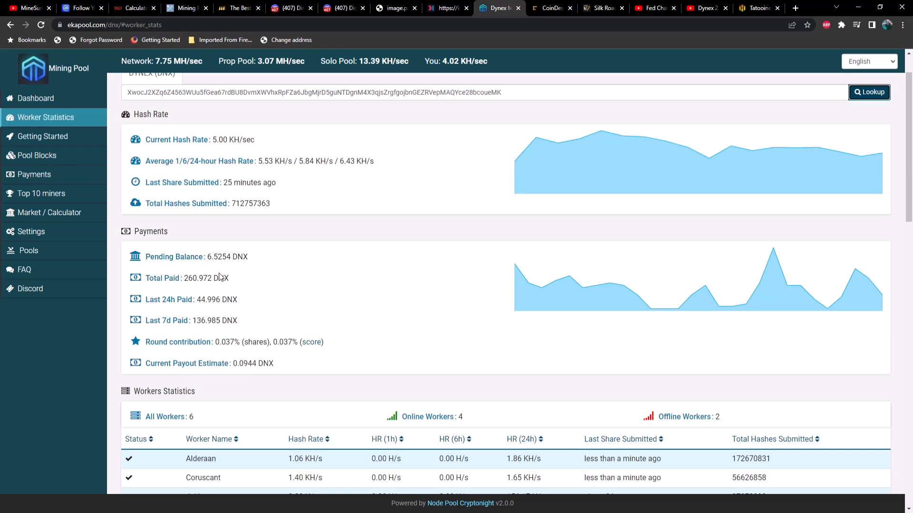
mouse_move(203, 304)
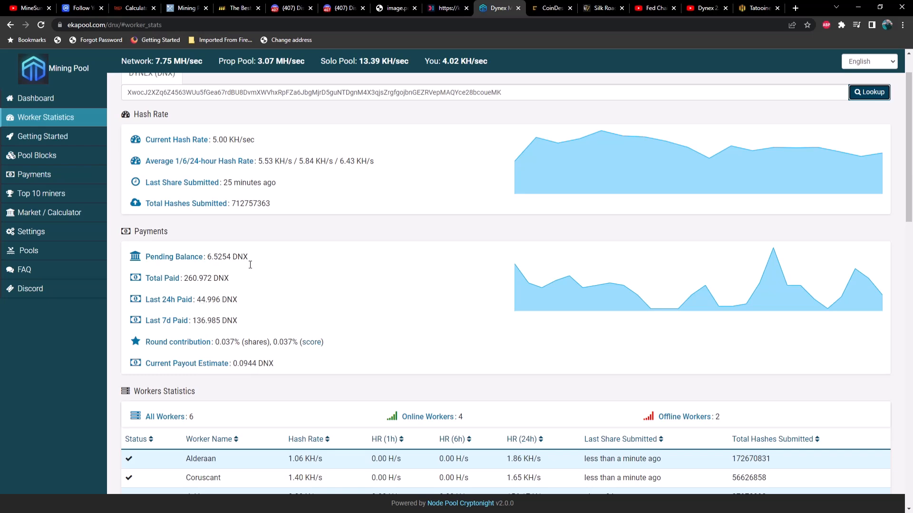
mouse_move(467, 91)
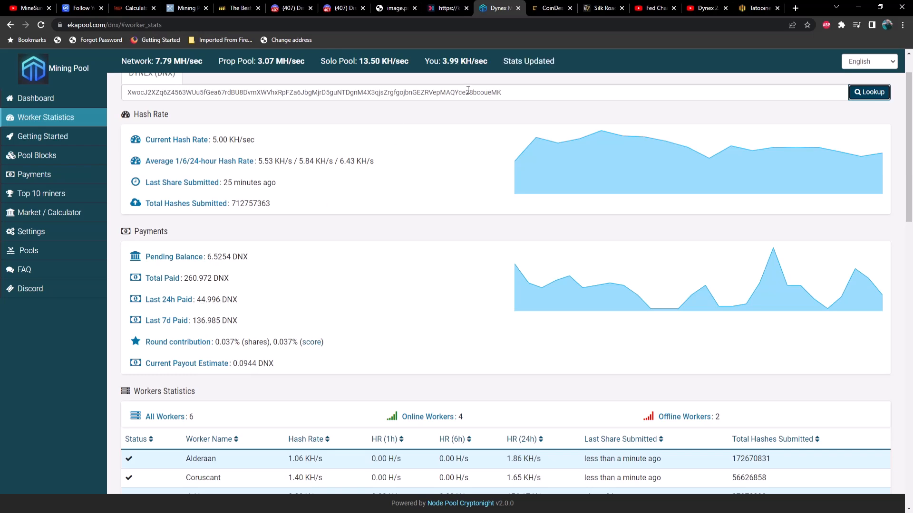
click(134, 7)
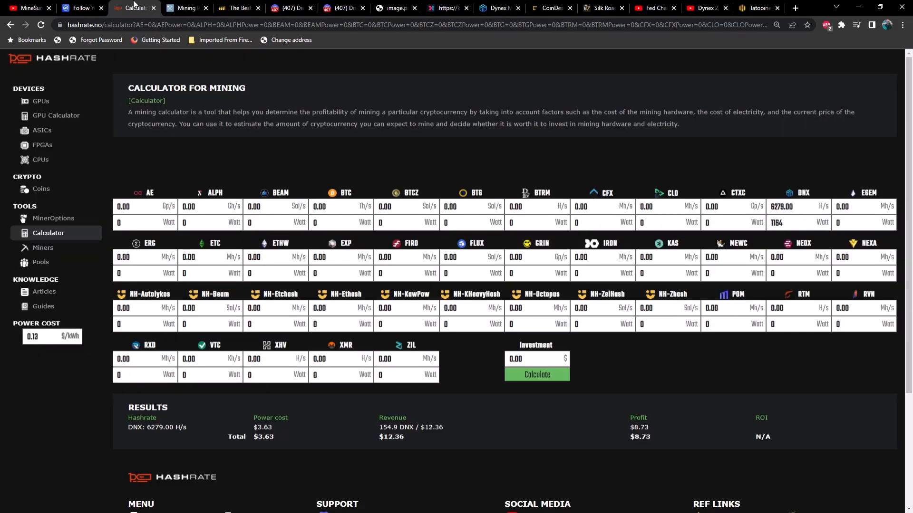
mouse_move(632, 66)
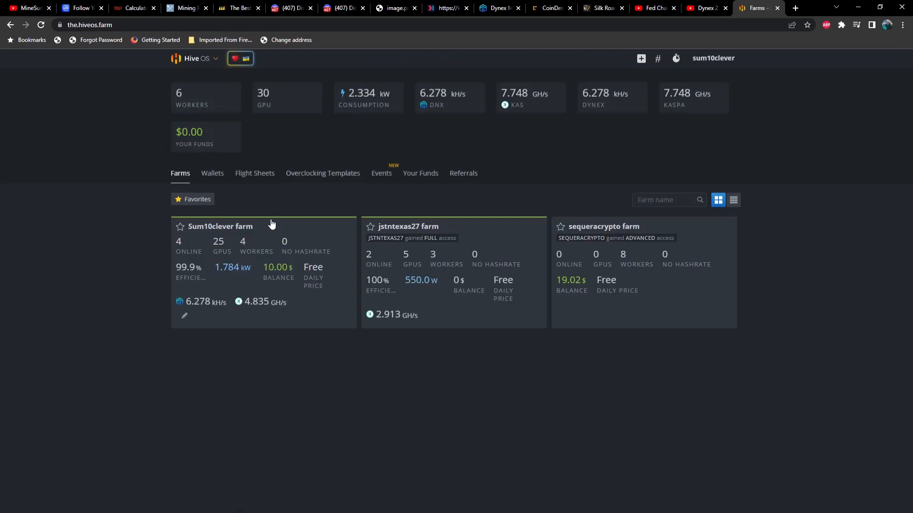
click(220, 226)
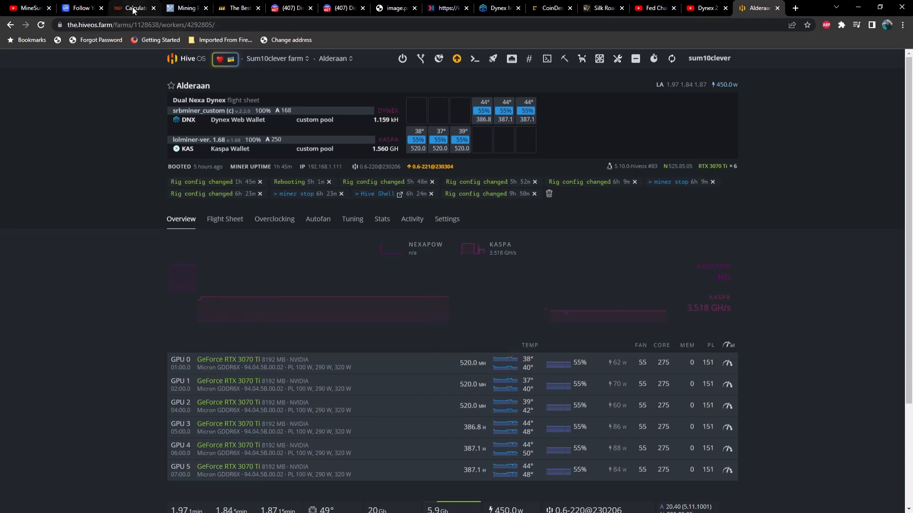
click(134, 8)
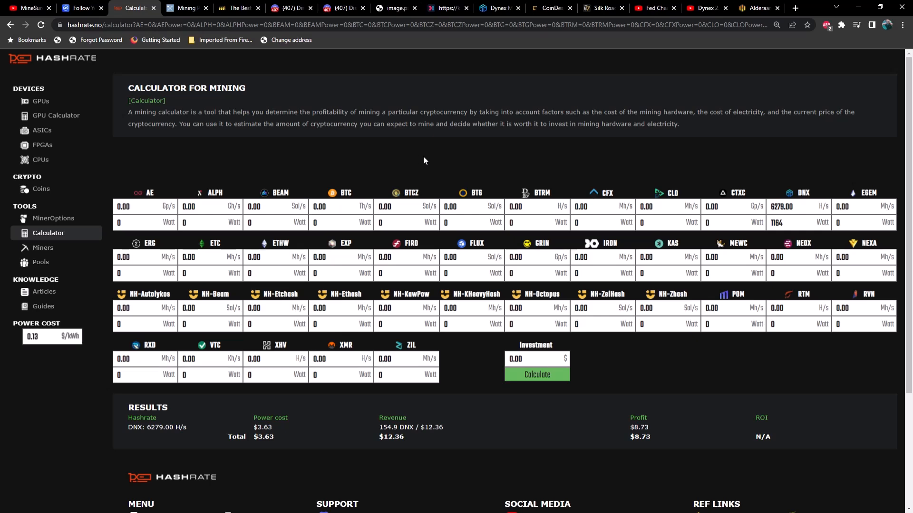
Review the DNX results: $12.36 revenue, $3.63 power cost, $8.73 profit at $0.13/kWh.
click(782, 207)
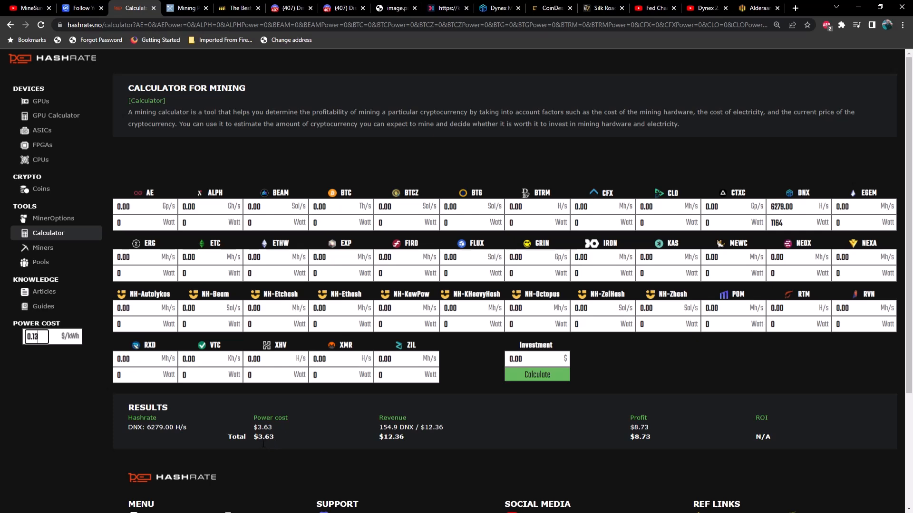
mouse_move(388, 445)
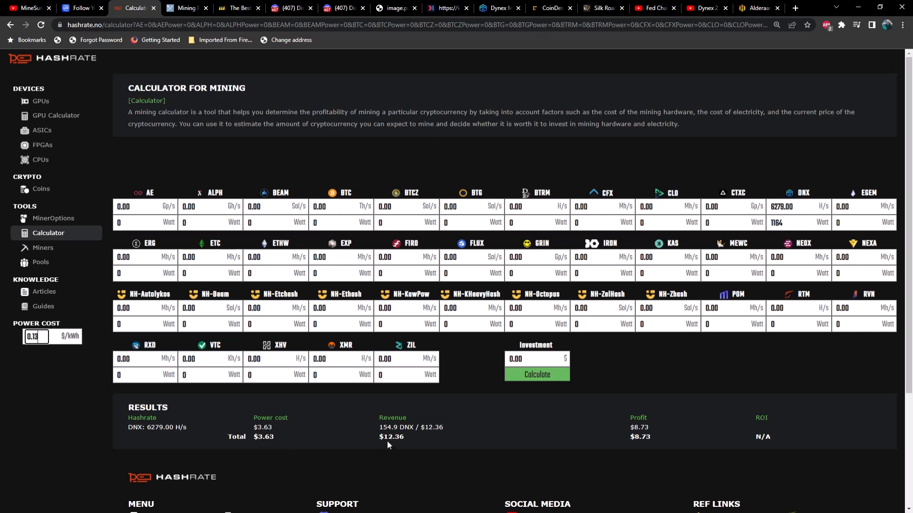
mouse_move(399, 446)
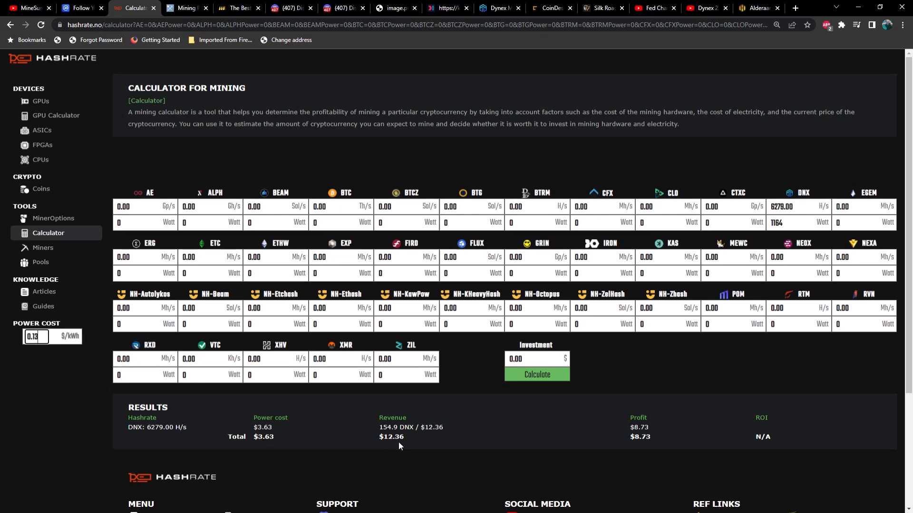
mouse_move(639, 445)
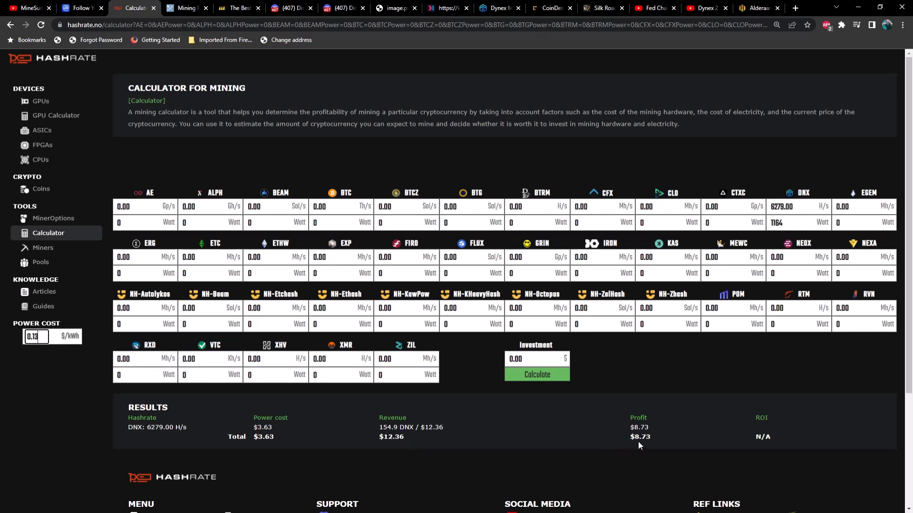
mouse_move(640, 445)
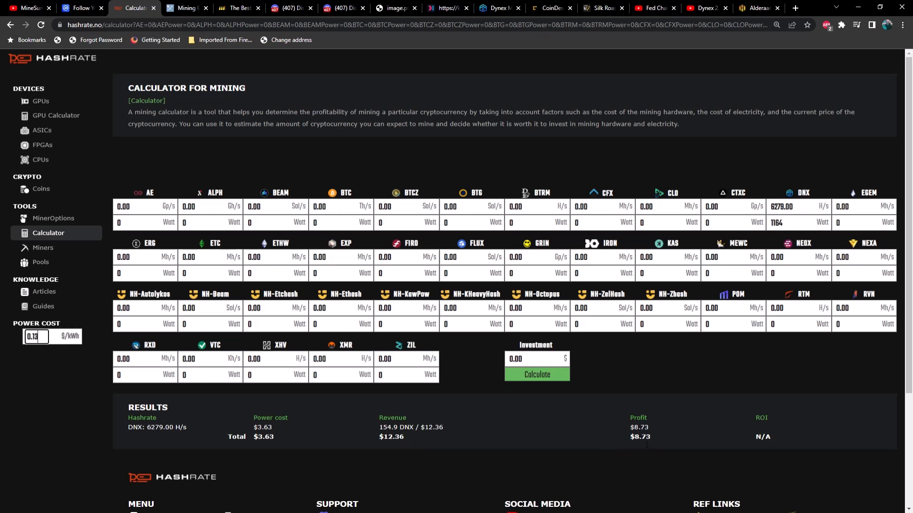
mouse_move(529, 424)
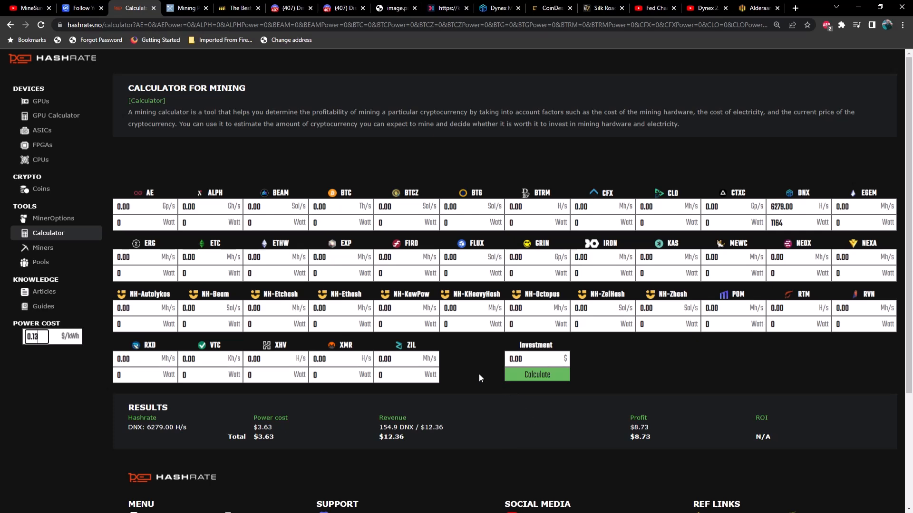
mouse_move(486, 369)
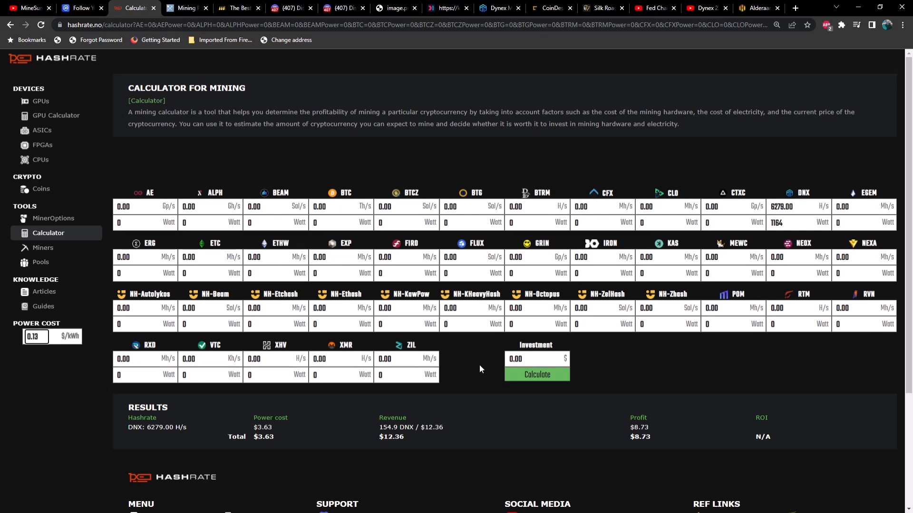
scroll(down, 3)
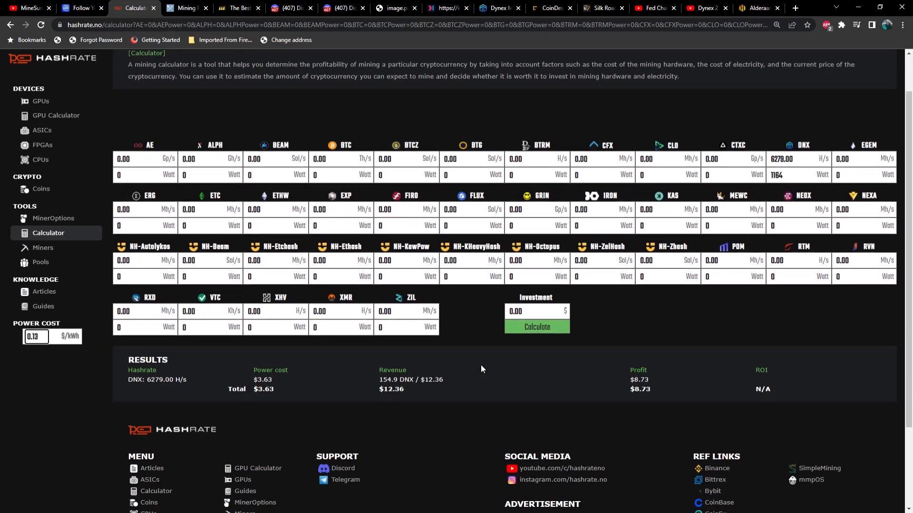
mouse_move(415, 394)
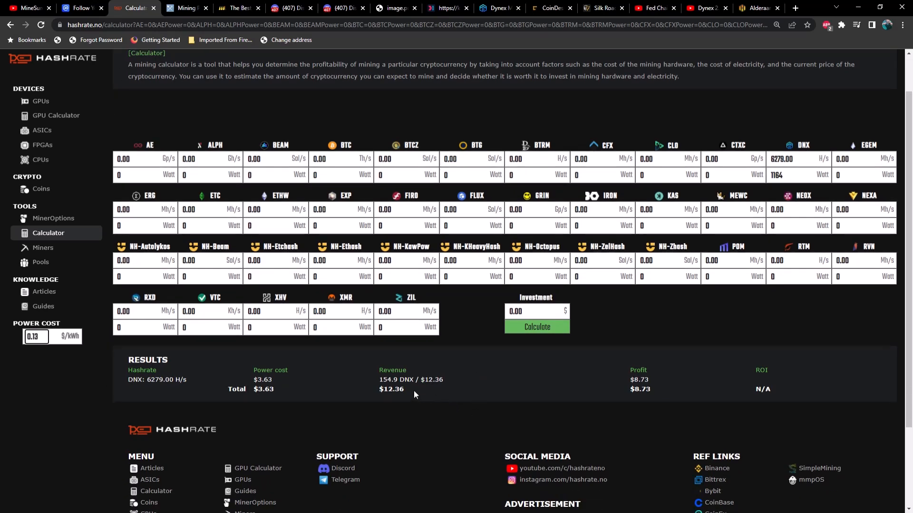
mouse_move(793, 169)
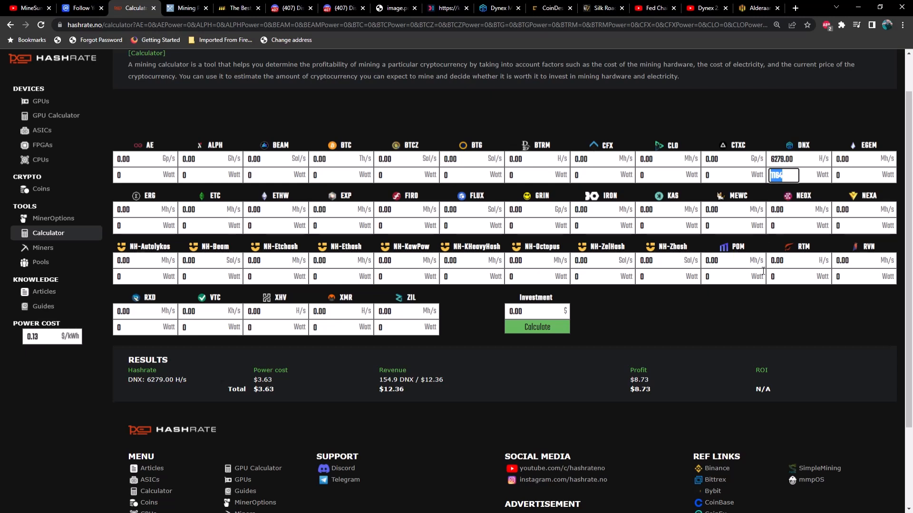
mouse_move(748, 329)
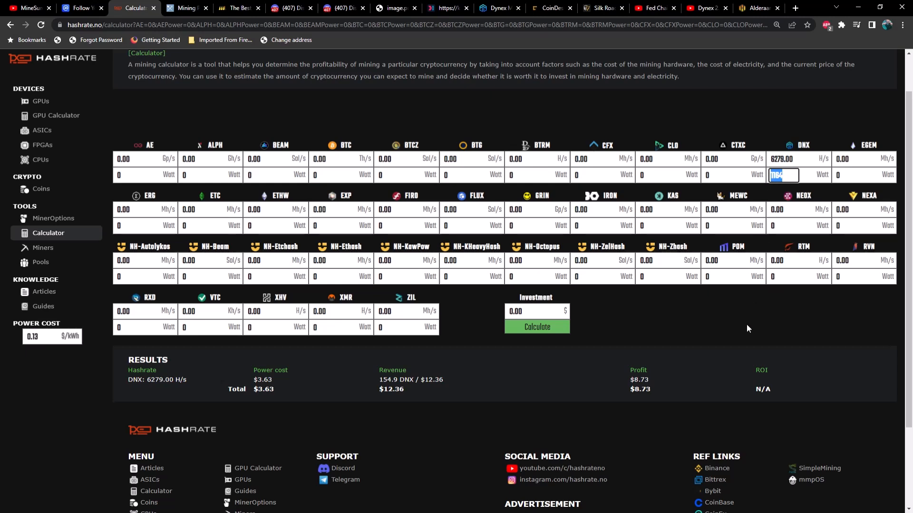
mouse_move(721, 324)
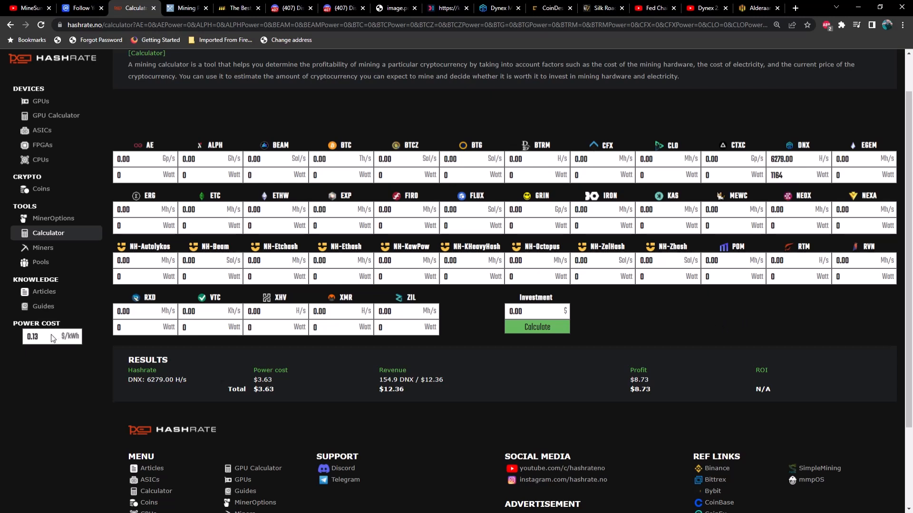
Set power cost to $0.07/kWh, giving $1.96 power cost and $10.20 DNX profit.
click(35, 336)
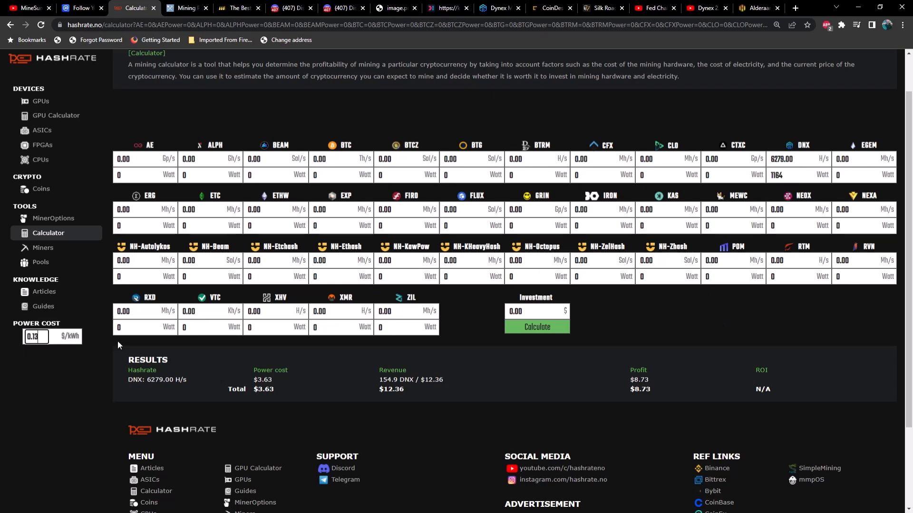
text(0.07)
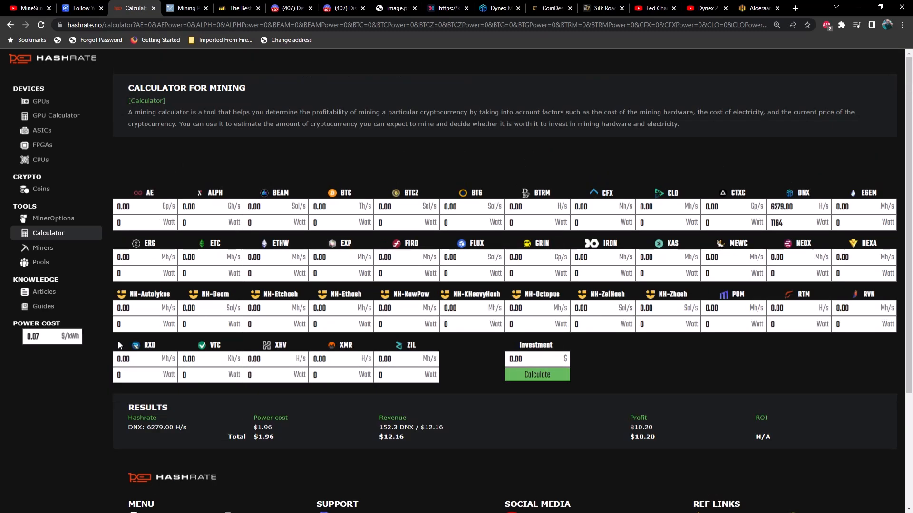
mouse_move(454, 448)
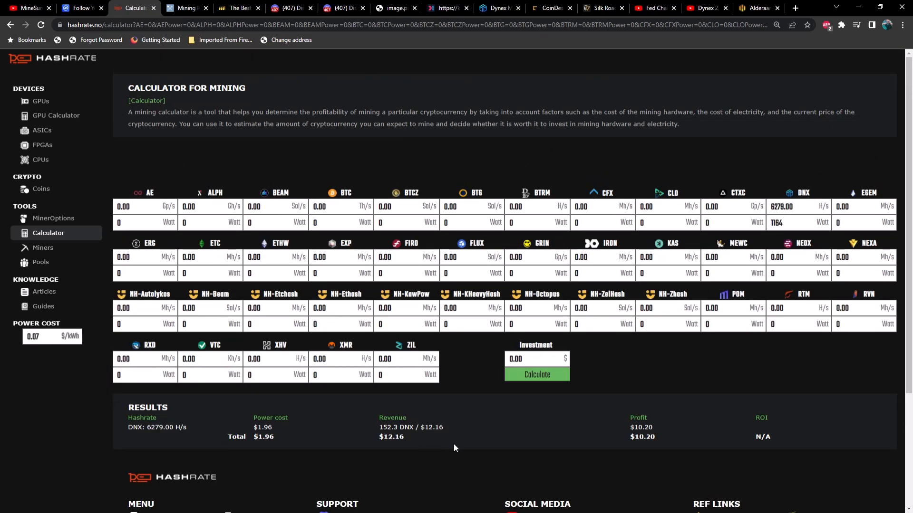
mouse_move(656, 442)
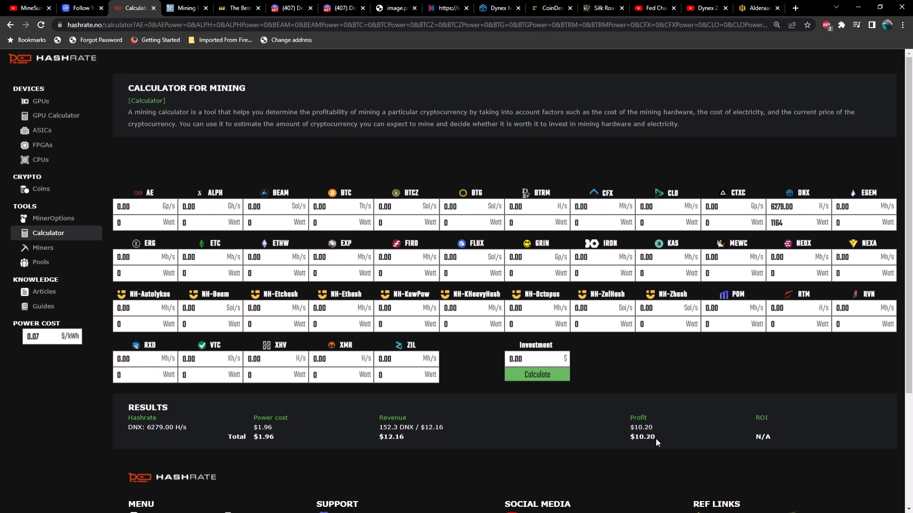
mouse_move(611, 422)
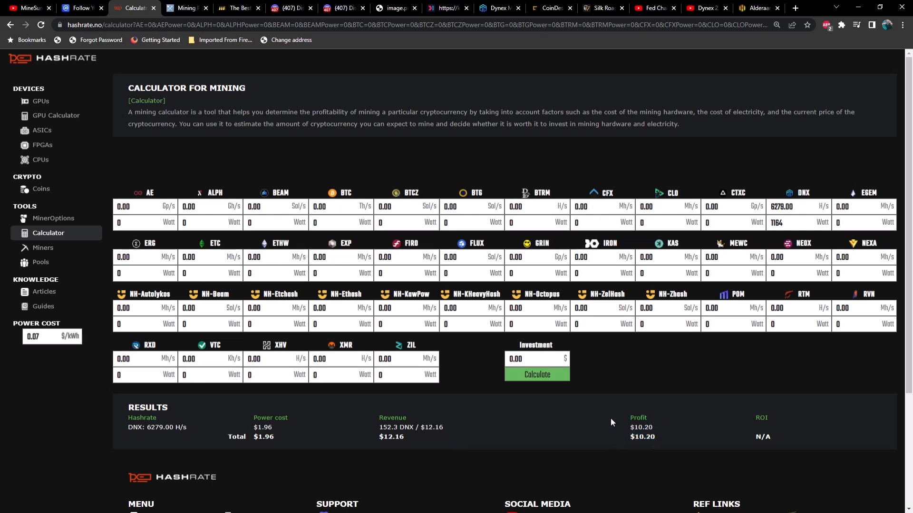
mouse_move(541, 108)
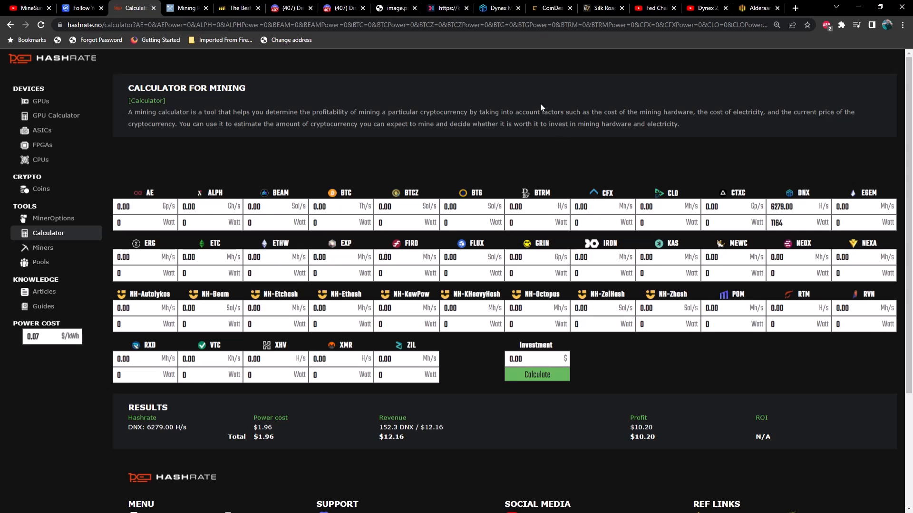
mouse_move(449, 69)
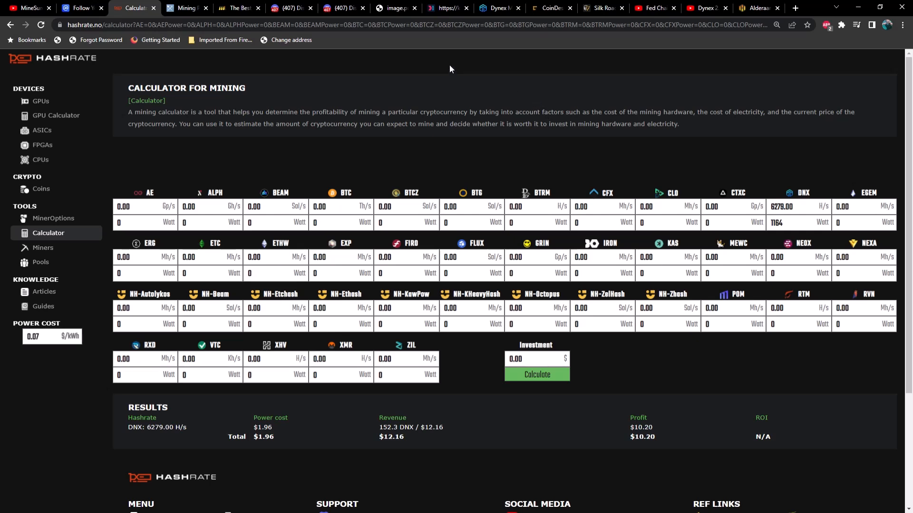
click(396, 8)
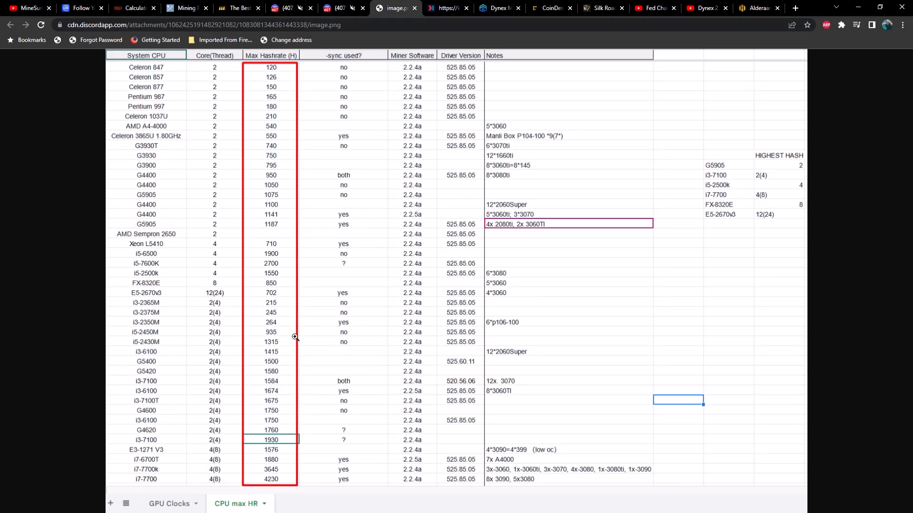
mouse_move(350, 283)
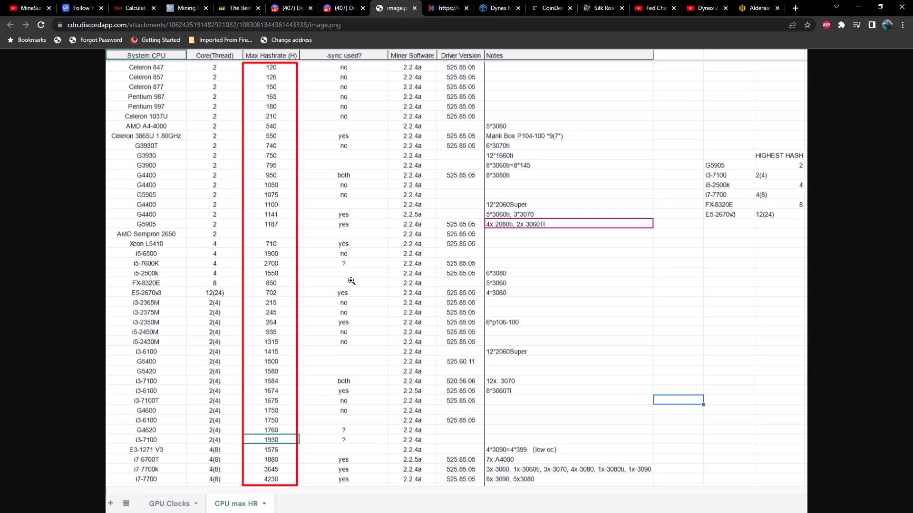
mouse_move(353, 275)
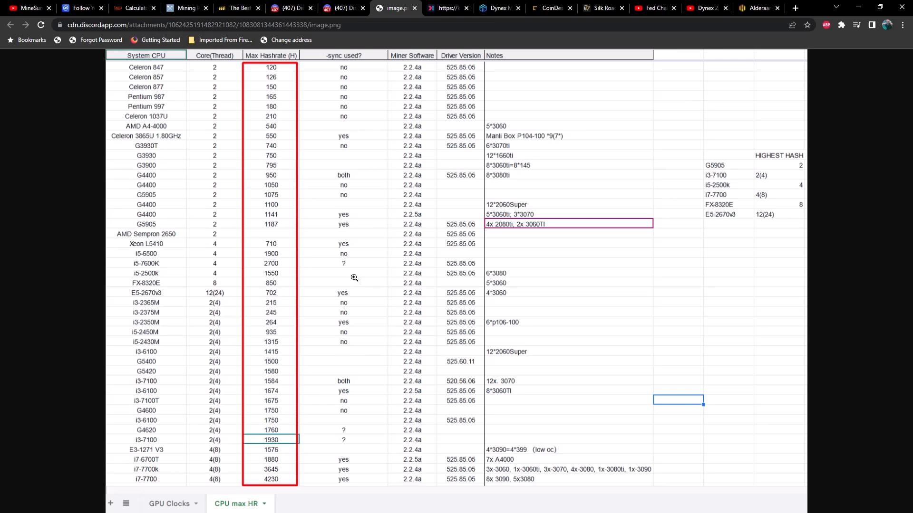
mouse_move(359, 279)
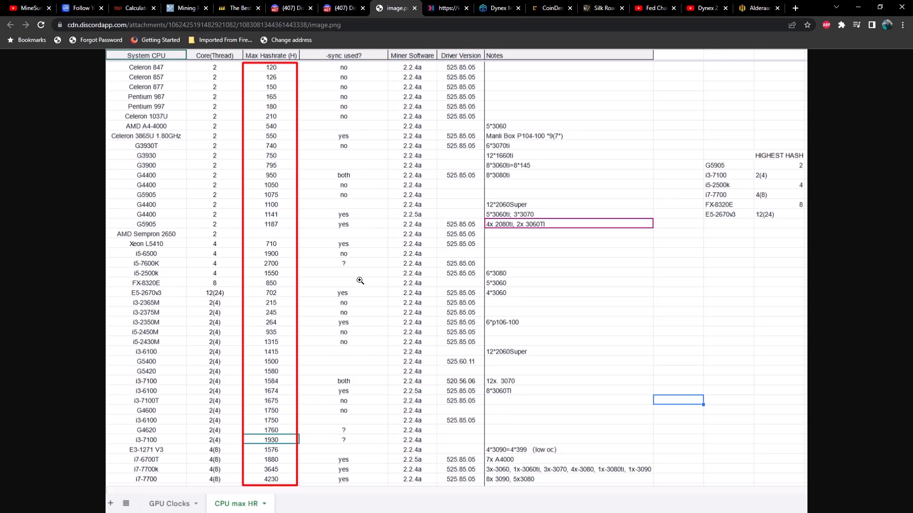
mouse_move(373, 277)
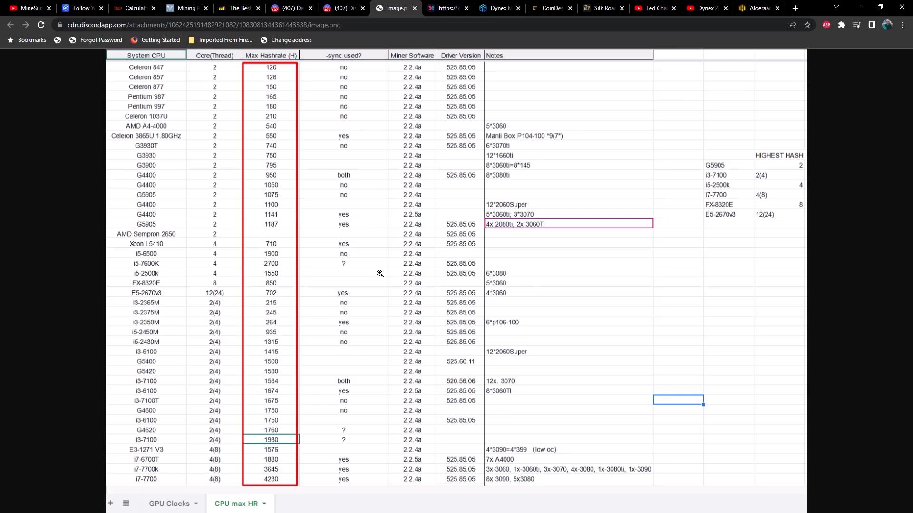
mouse_move(387, 272)
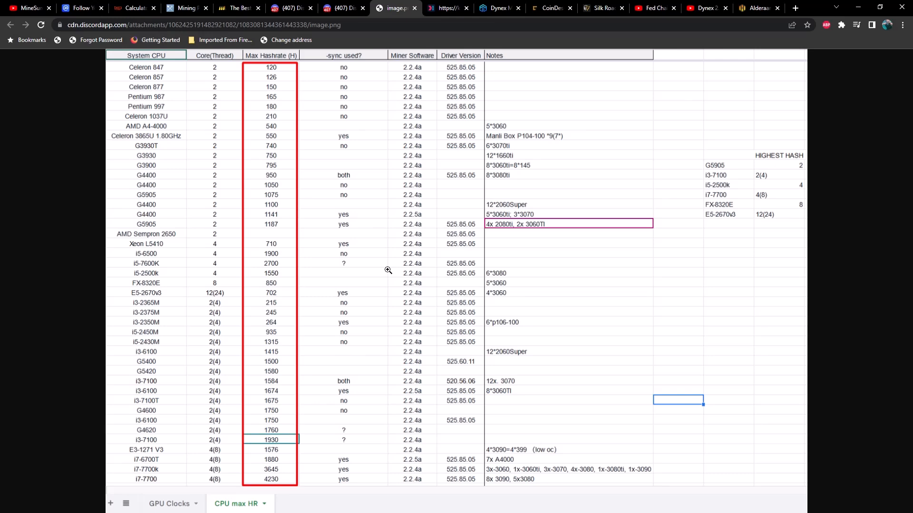
mouse_move(391, 274)
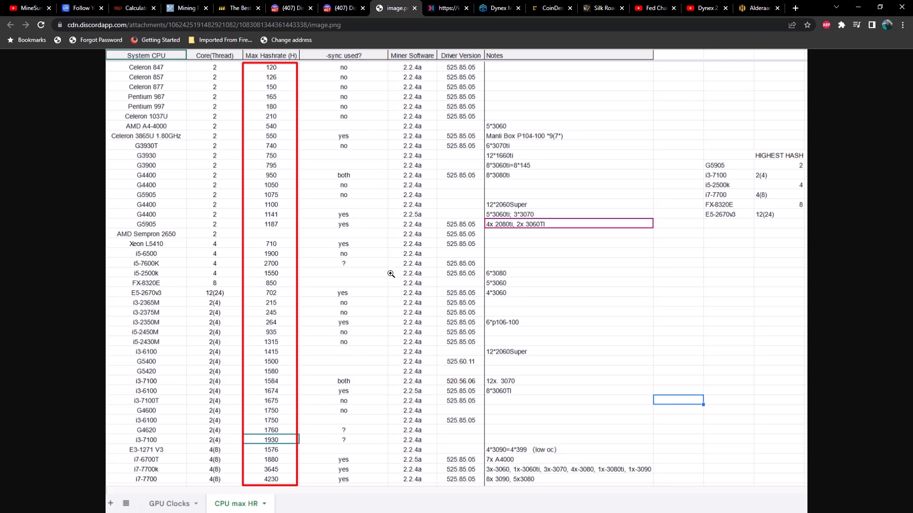
mouse_move(590, 183)
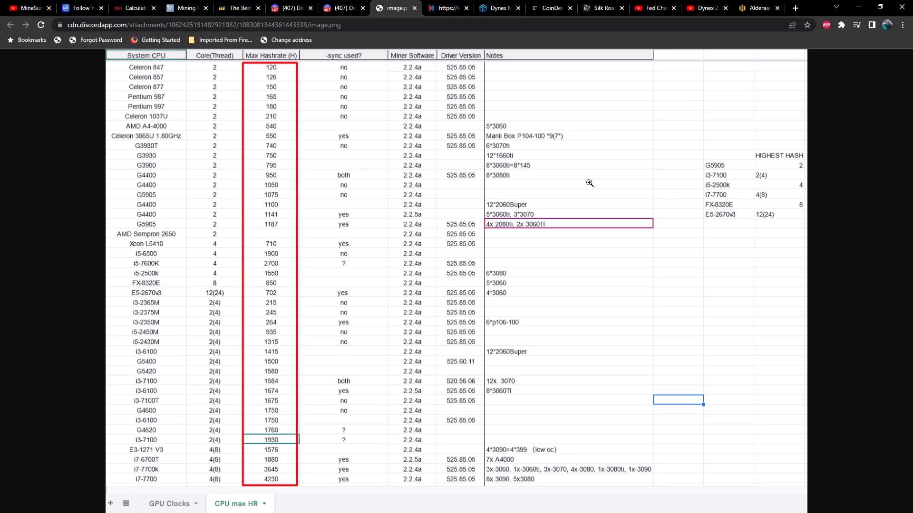